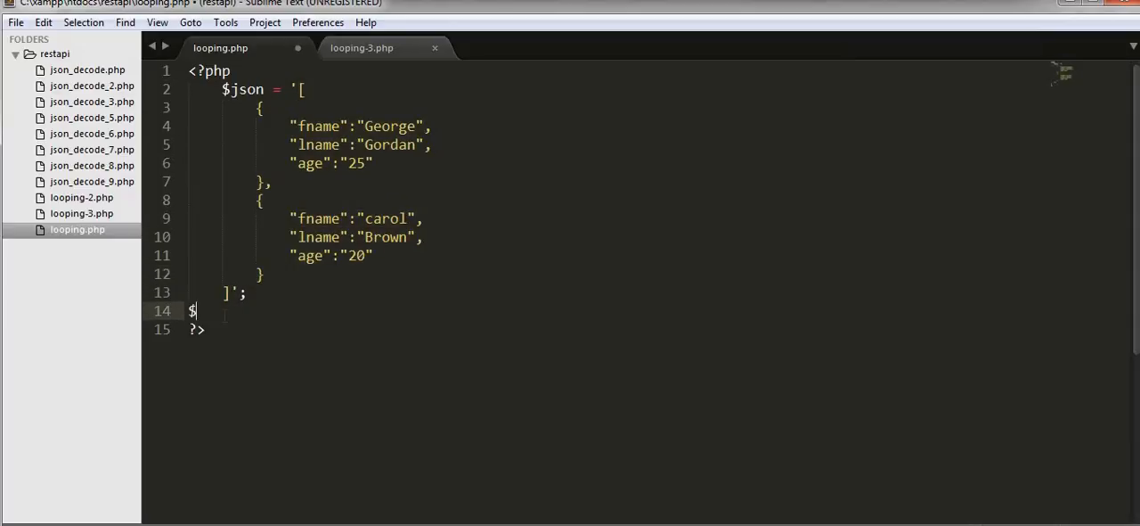
# Step: Add $result = json_decode($json); below the JSON string and start a foreach over $result
pyautogui.write('result =')
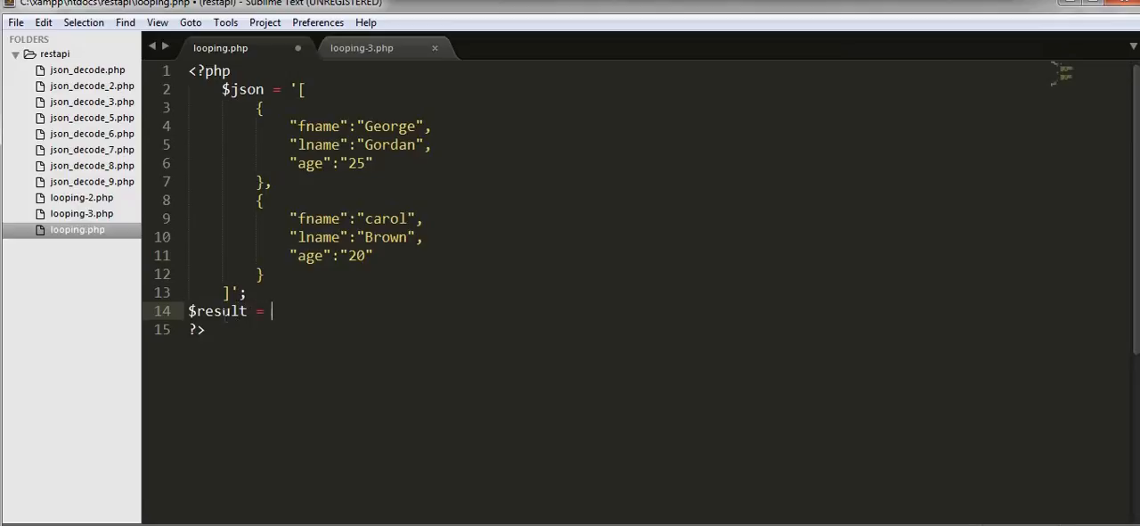
pyautogui.write('json_decode(json)')
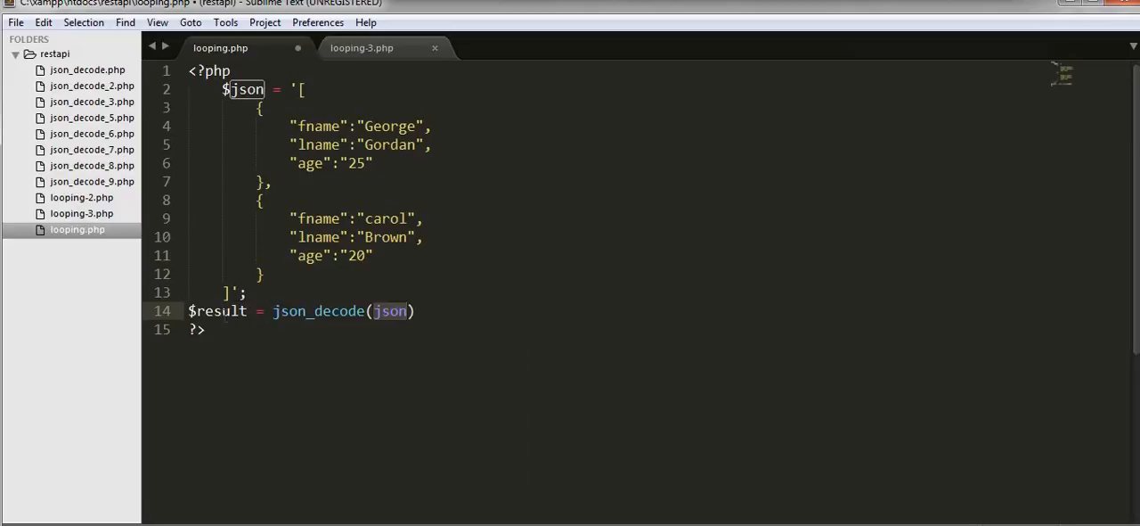
pyautogui.write('$')
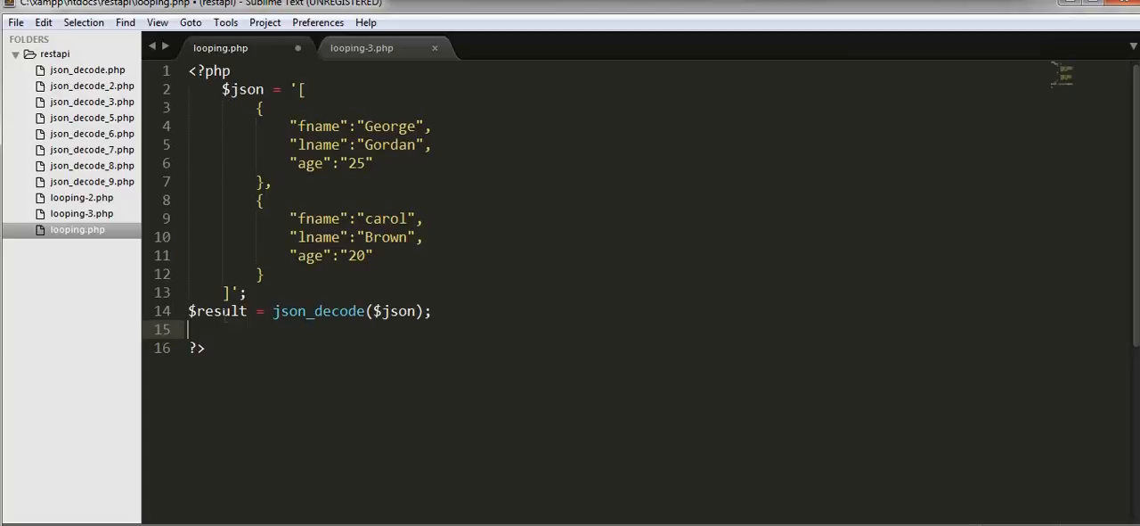
pyautogui.write('echo')
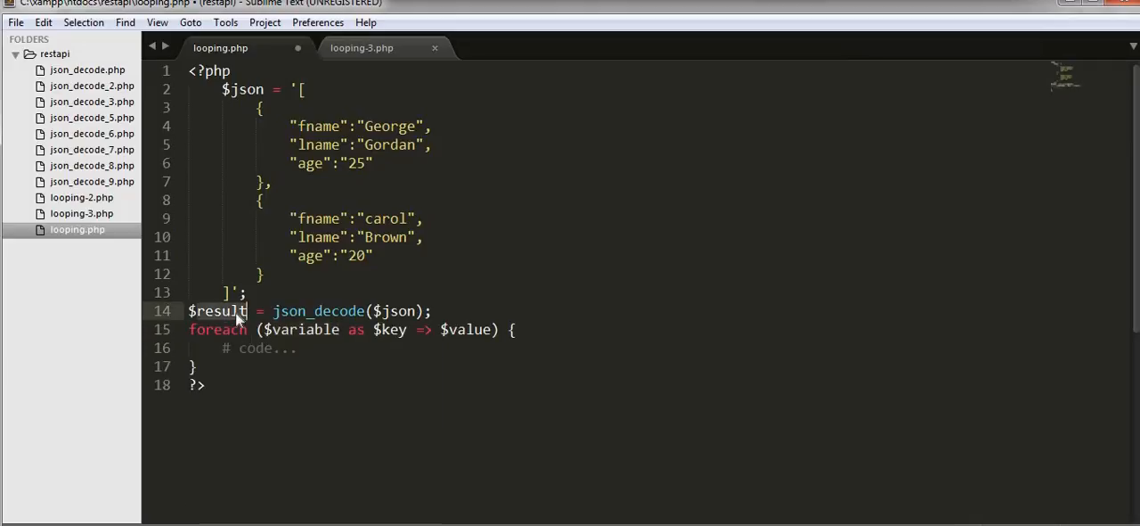
pyautogui.write('$result')
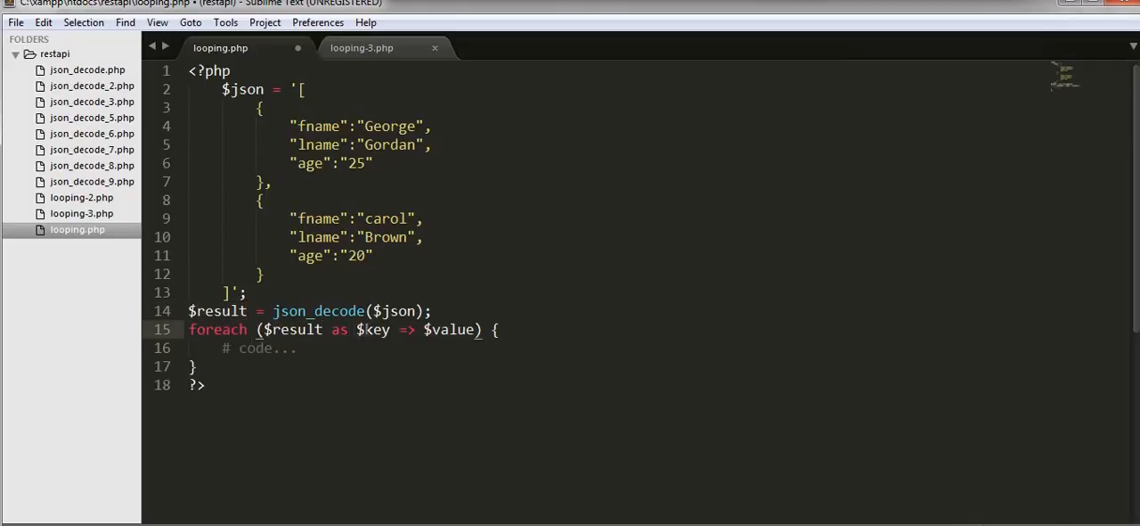
# Step: Make the loop foreach ($result as $obj) echoing $obj->fname followed by "<br/>"
pyautogui.moveTo(360, 330); pyautogui.dragTo(478, 329)
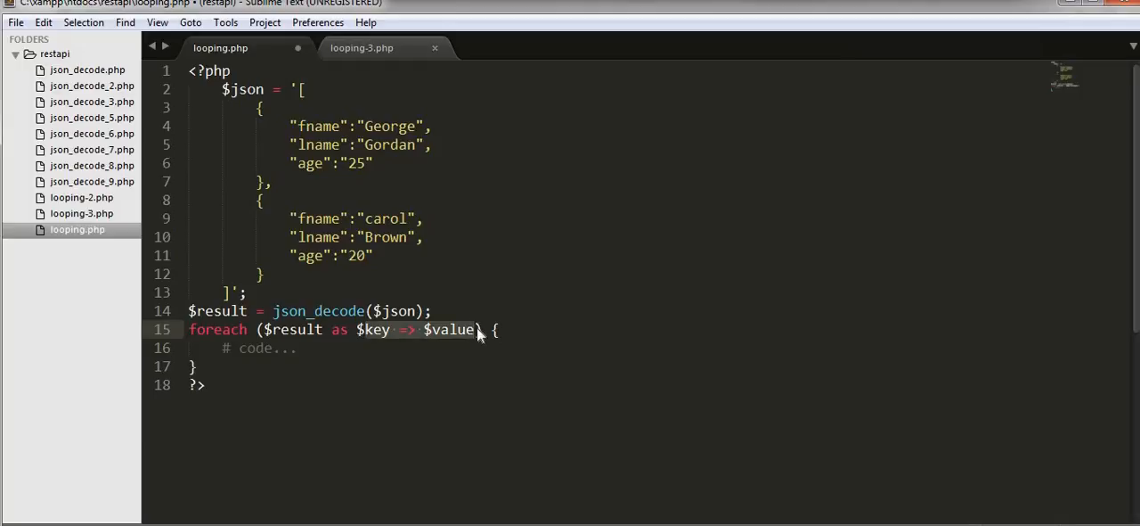
pyautogui.write('$d')
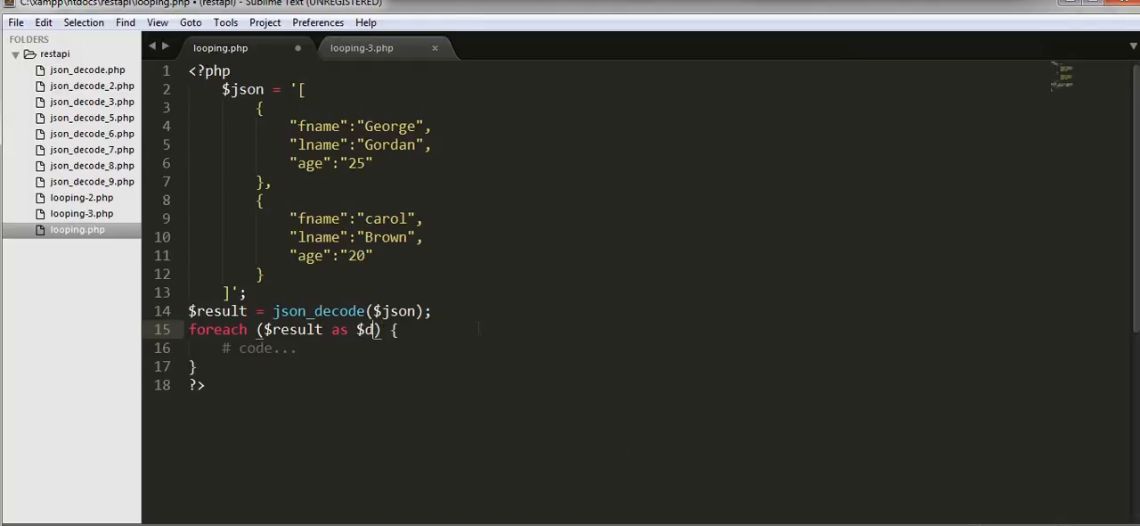
pyautogui.write('bj')
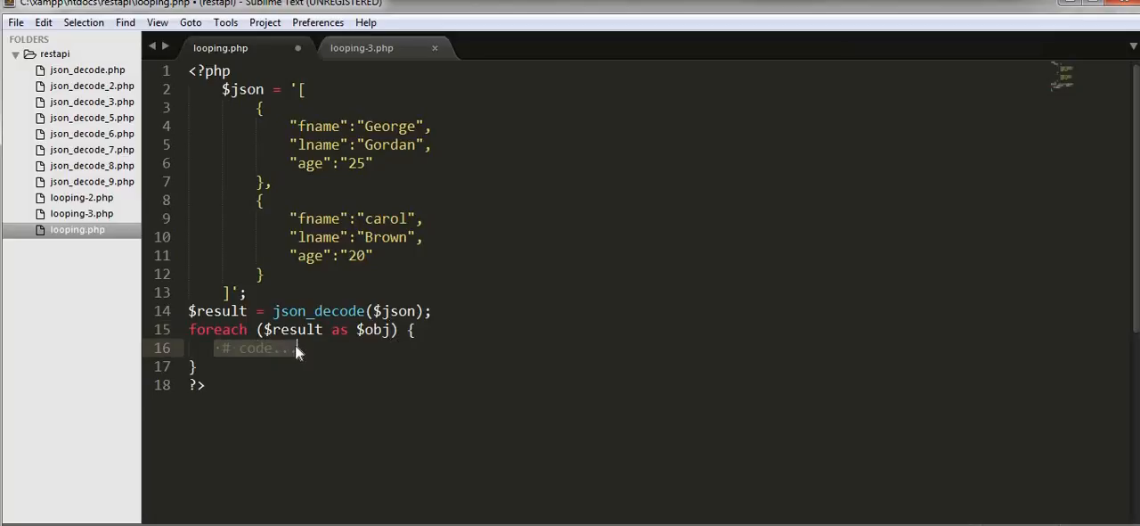
pyautogui.write('echo')
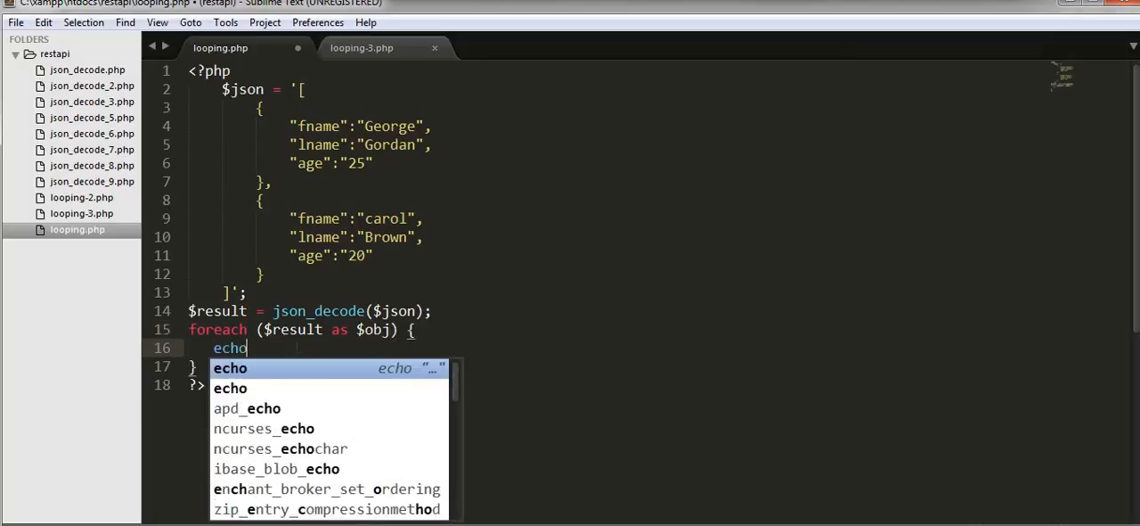
pyautogui.press('escape')
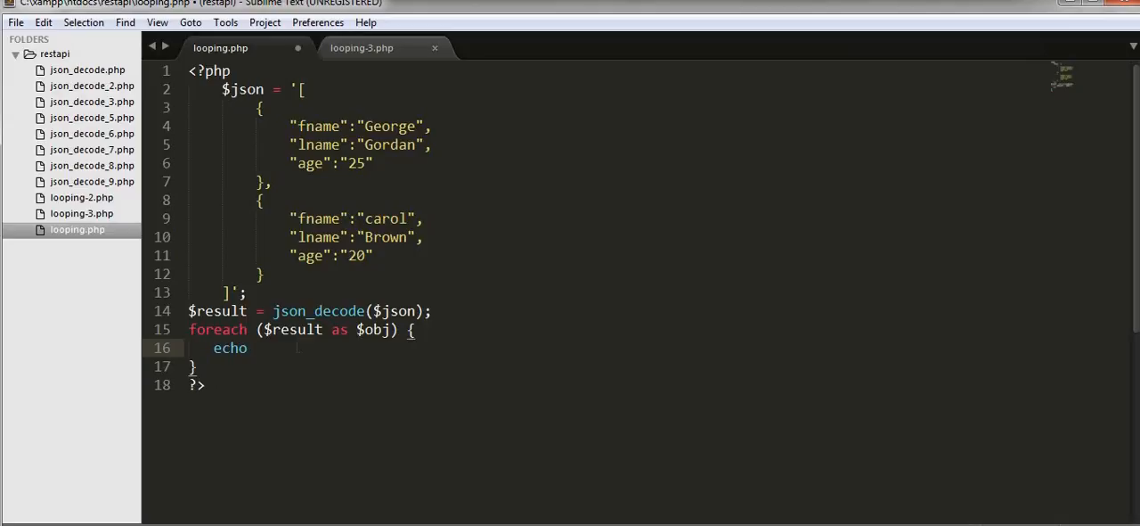
pyautogui.write('$o')
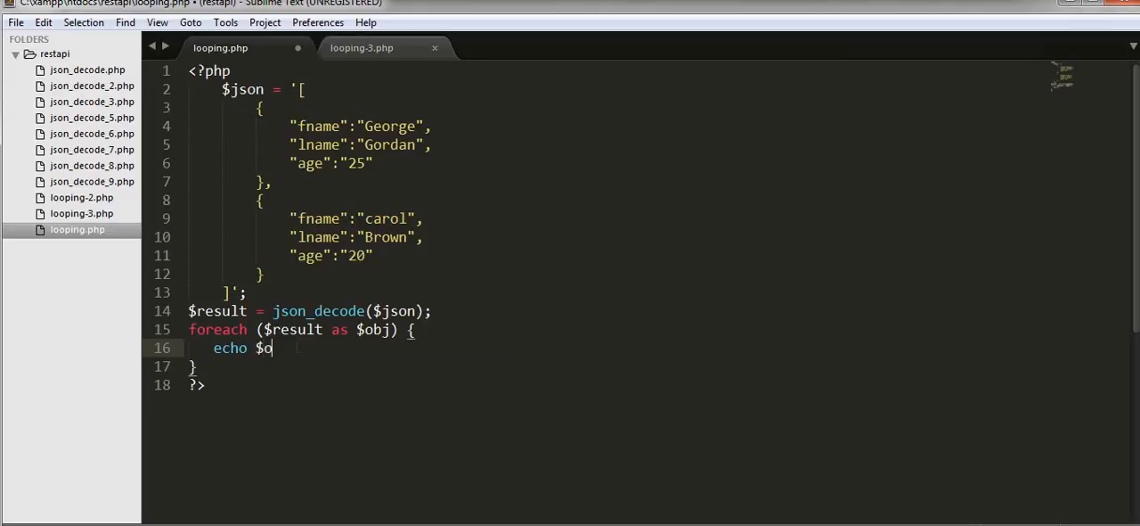
pyautogui.write('bj->')
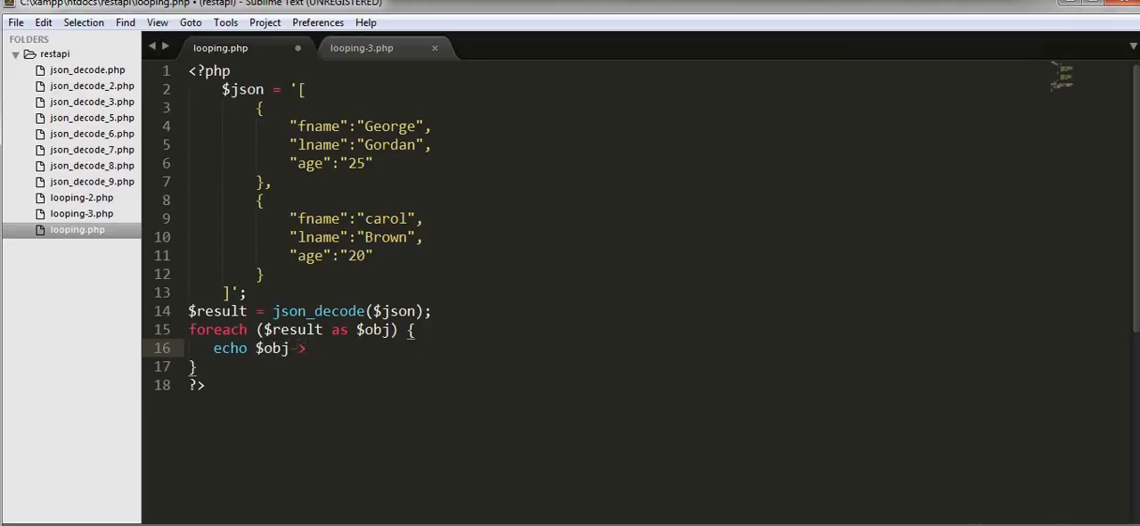
pyautogui.write('fname;')
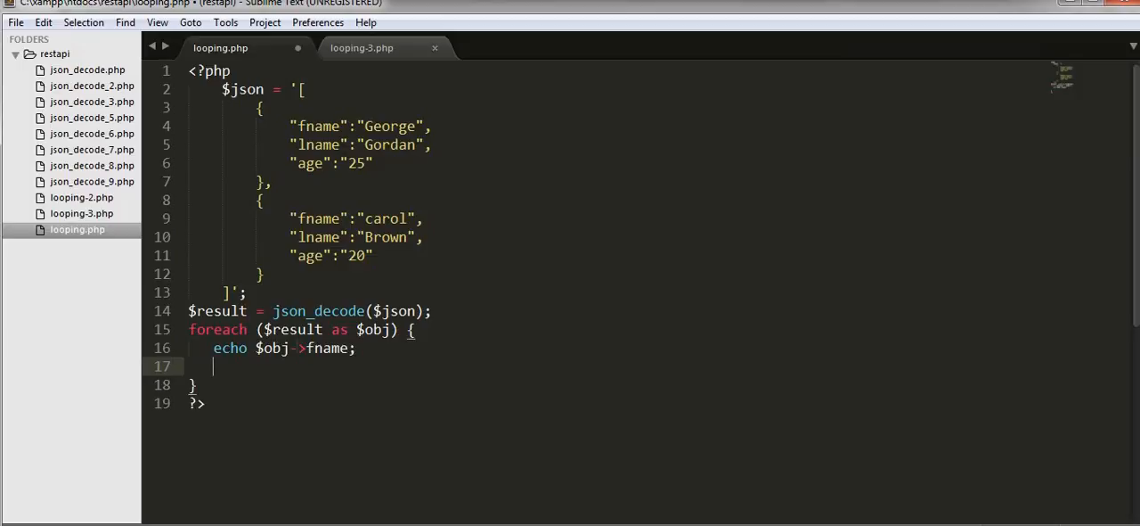
pyautogui.write('echo "";')
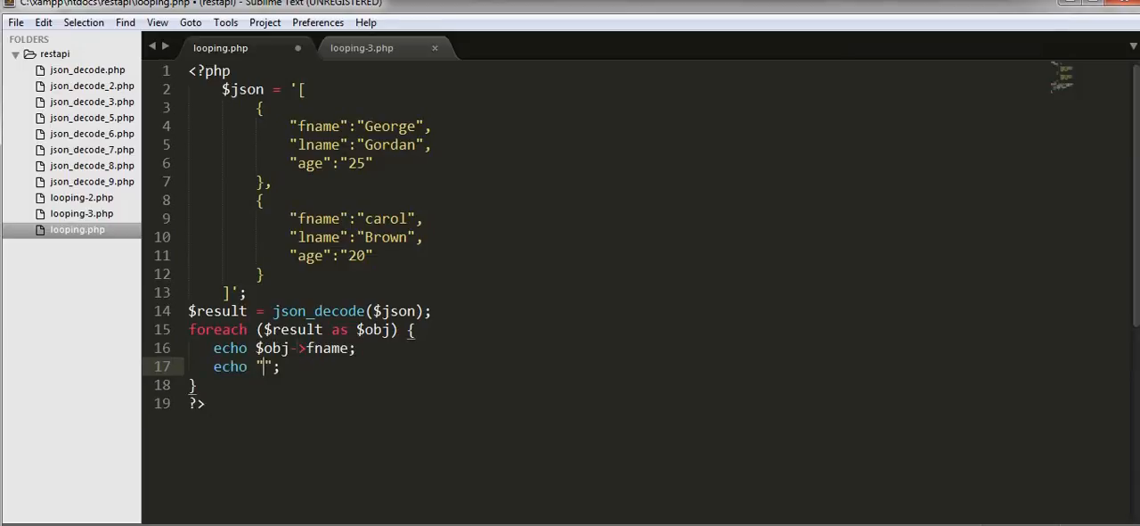
pyautogui.write('<br/>')
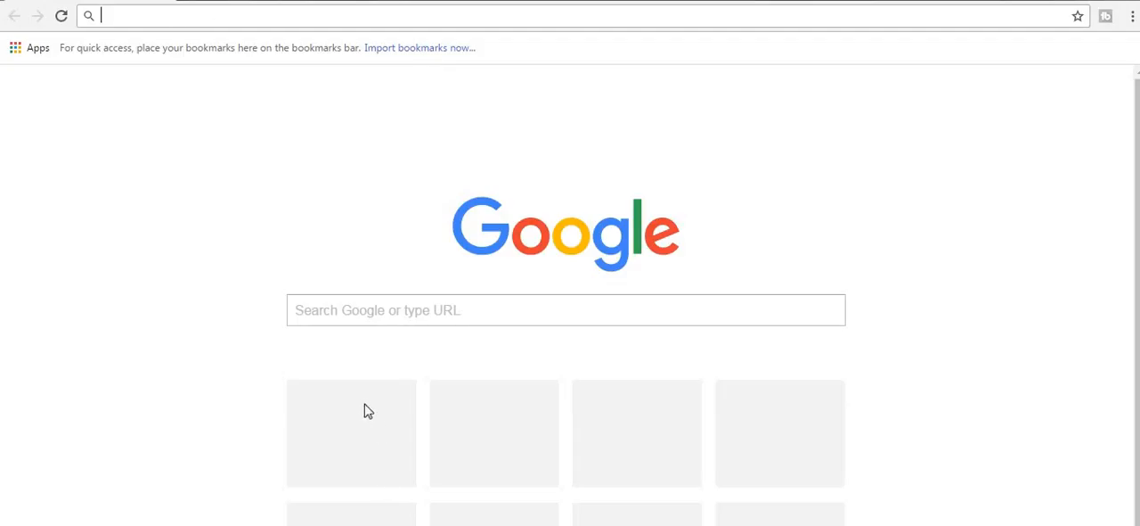
# Step: Enter 127.0.0.1/looping.php in Chrome's address bar to load the script's output
pyautogui.write('127.0.0.1')
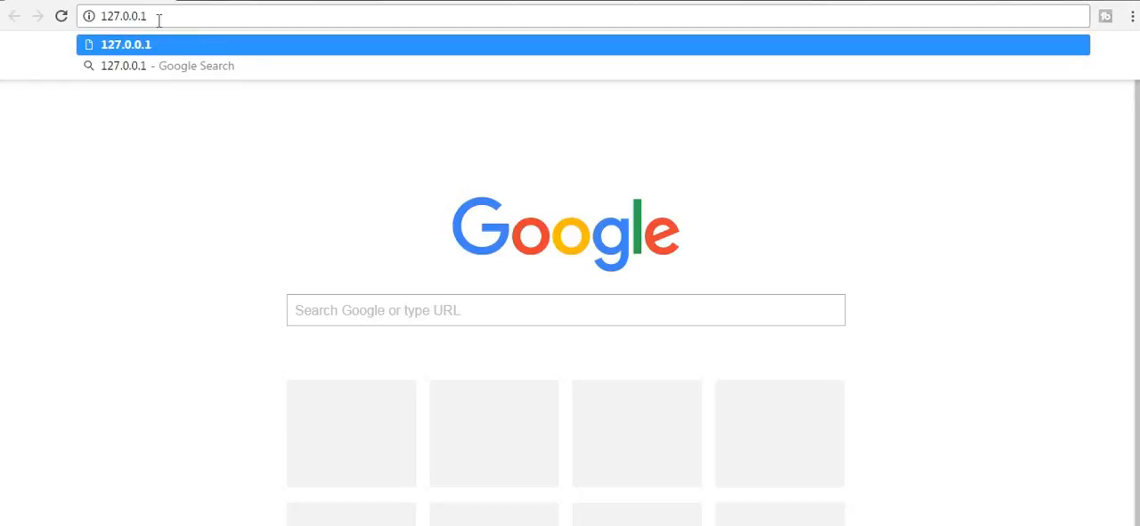
pyautogui.write('/looping')
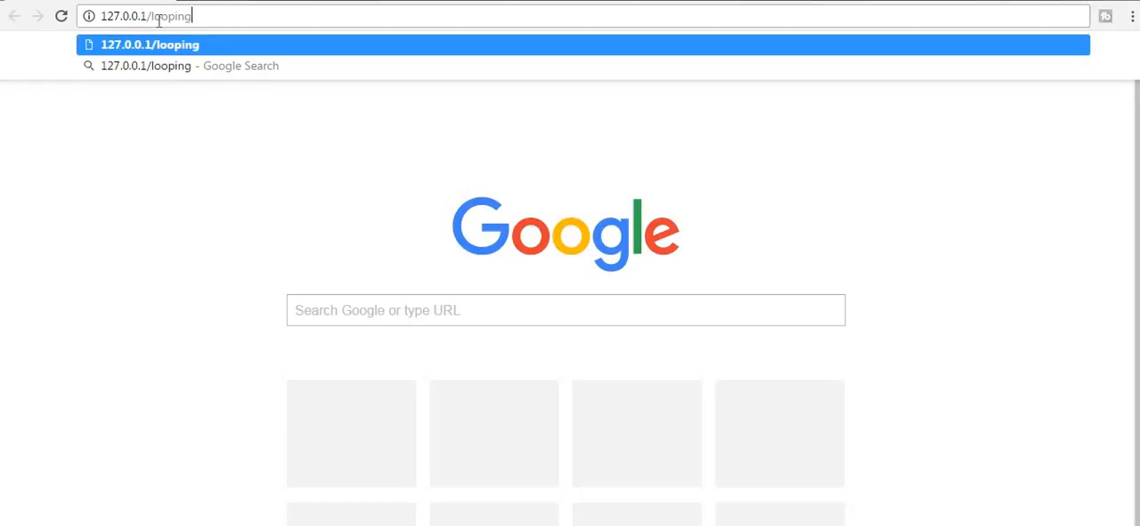
pyautogui.write('.php')
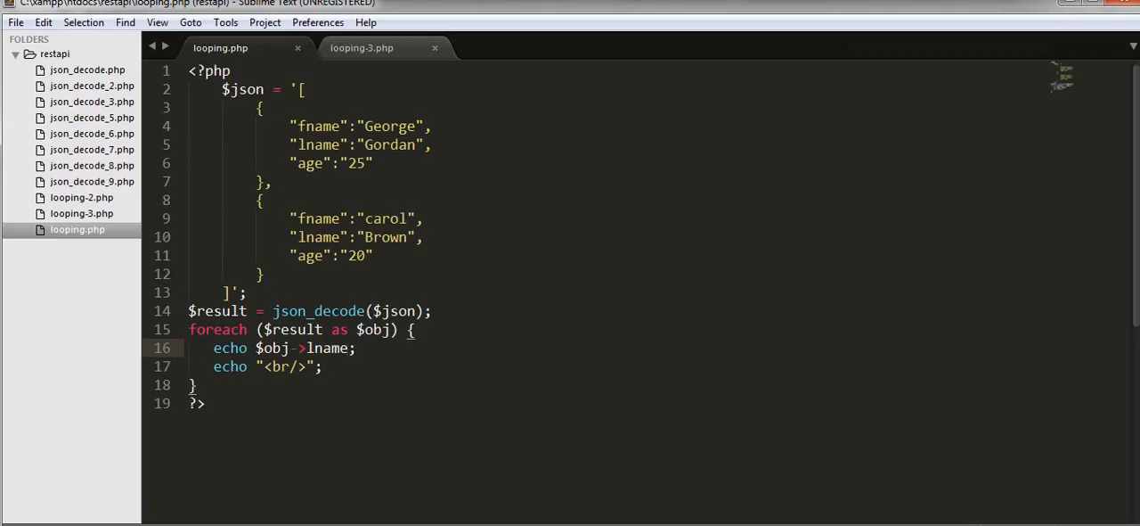
# Step: Switch to looping-3.php and review the products JSON, highlighting the shoes category block
pyautogui.click(361, 46)
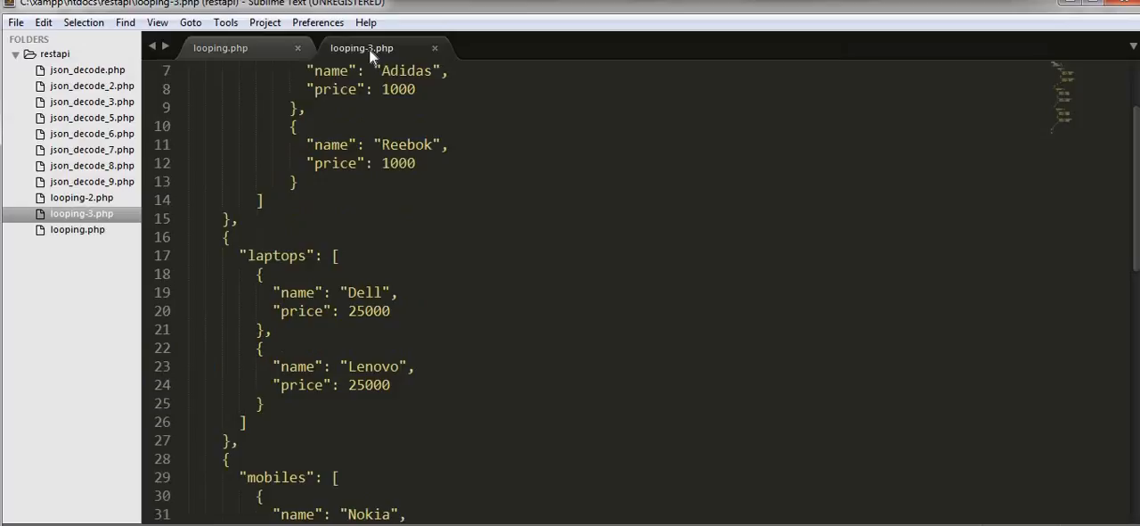
pyautogui.moveTo(361, 48)
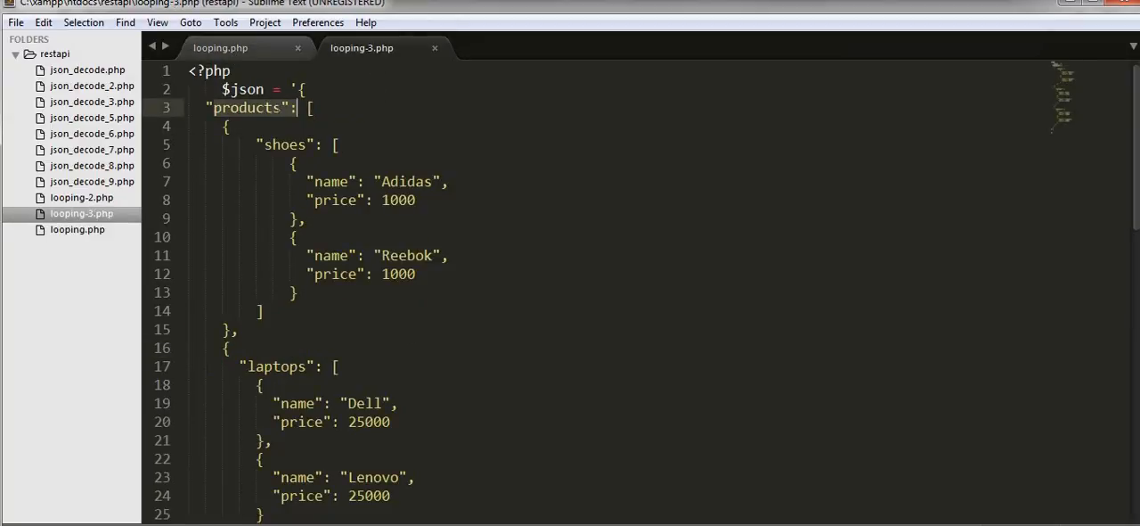
pyautogui.click(285, 145)
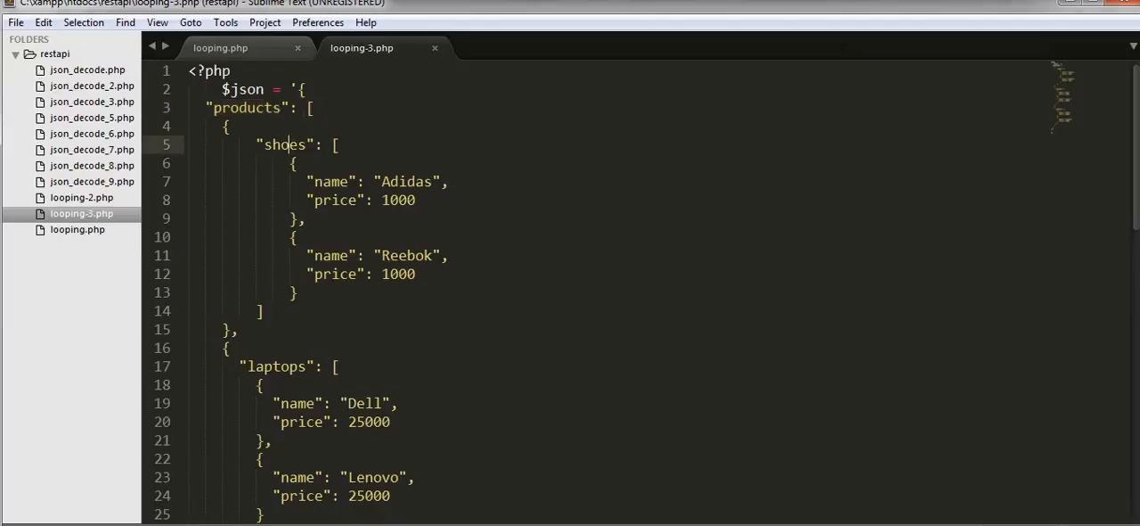
pyautogui.scroll(-3)
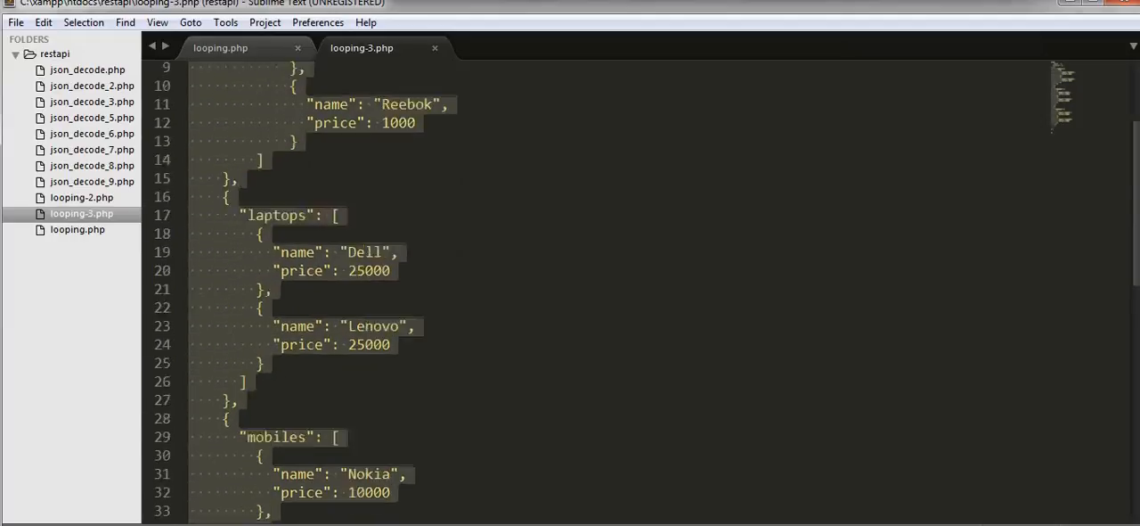
pyautogui.scroll(-3)
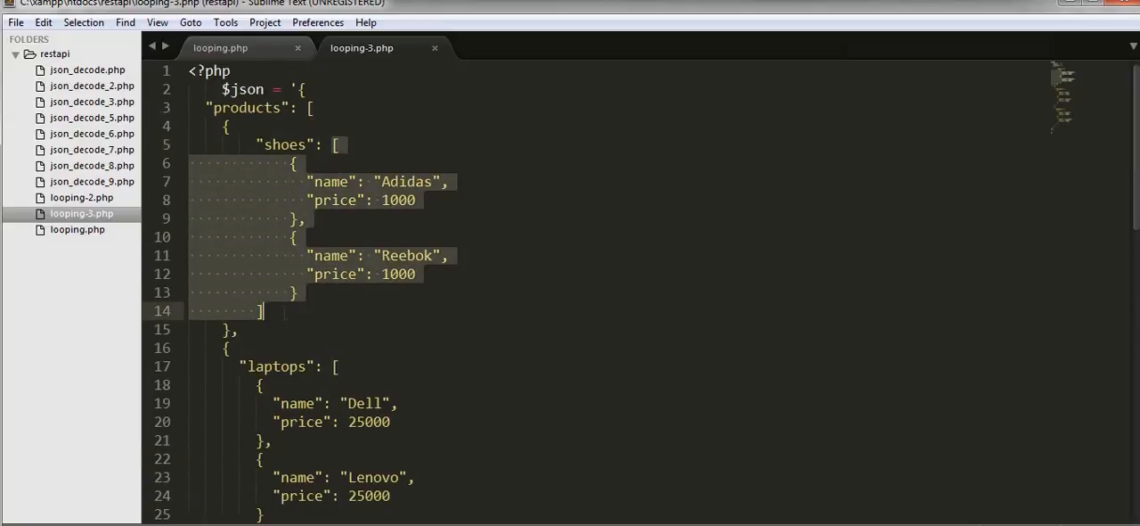
pyautogui.doubleClick(285, 144)
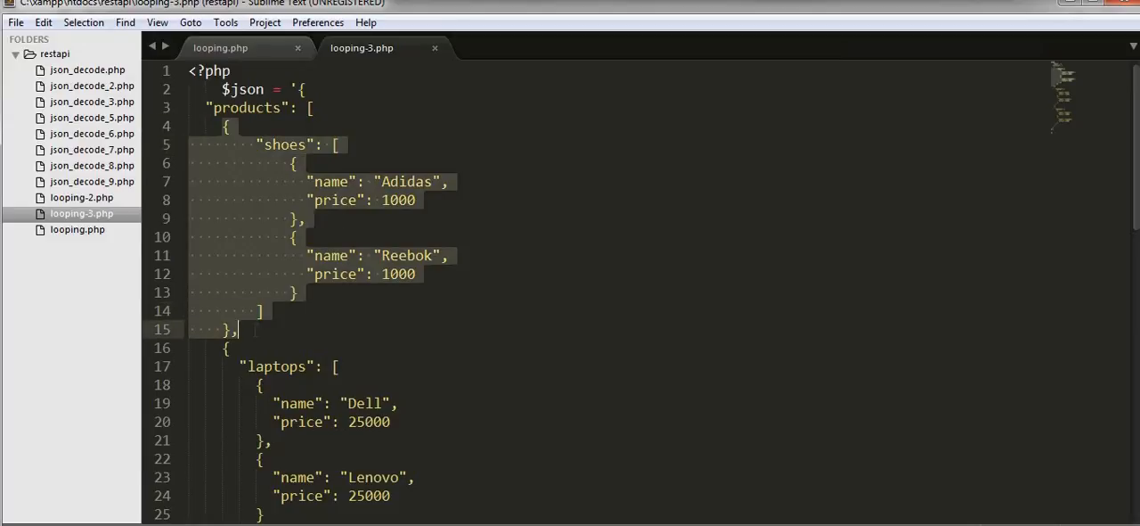
pyautogui.scroll(-3)
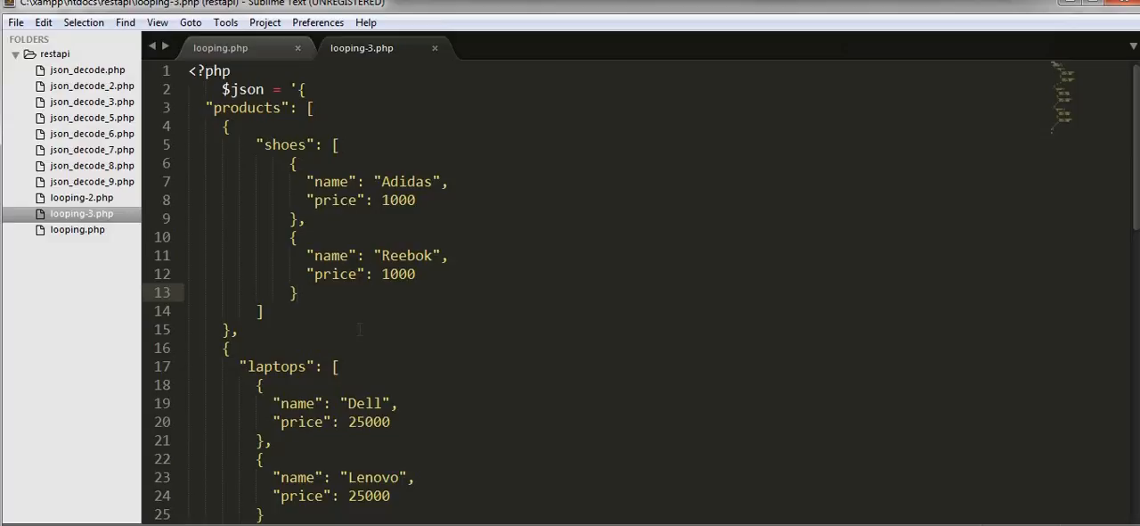
# Step: Add $result = json_decode($json); below the products JSON string
pyautogui.scroll(-3)
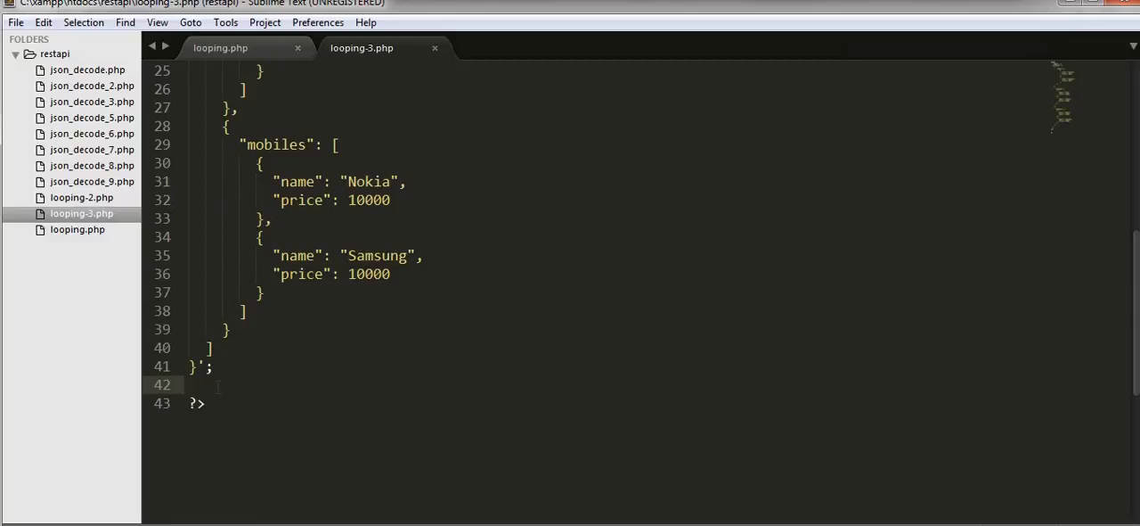
pyautogui.write('$res')
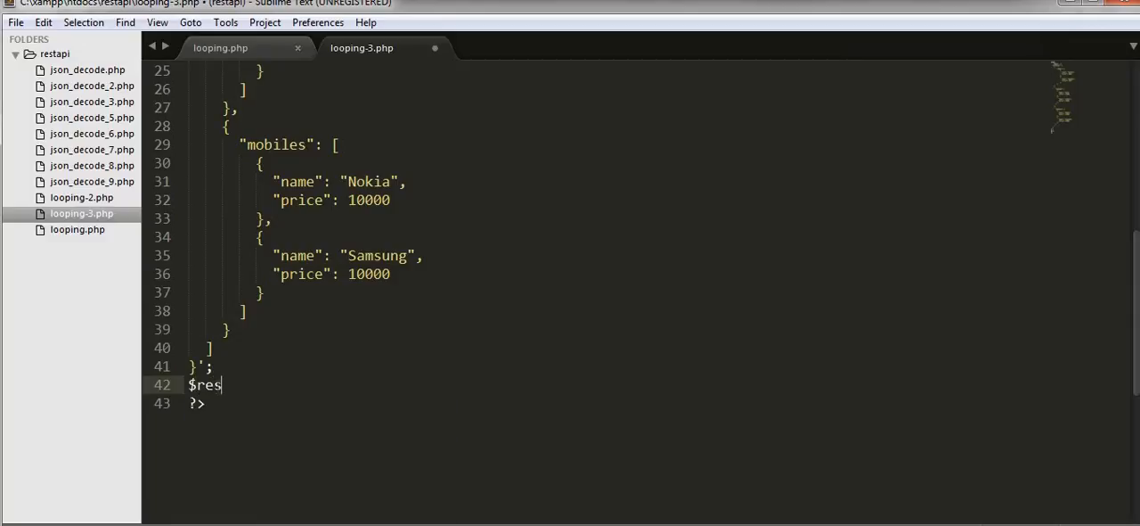
pyautogui.write('ult =')
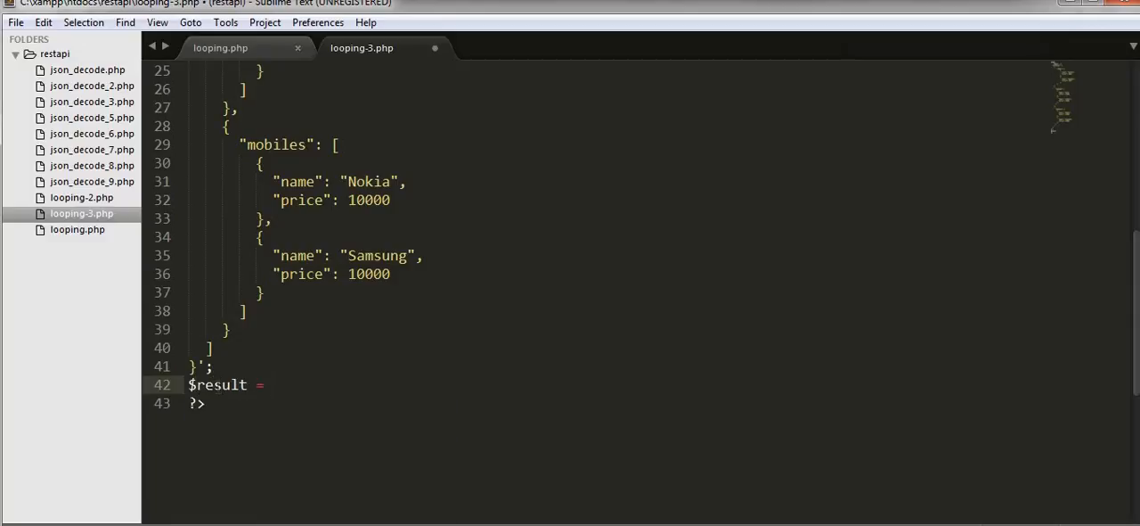
pyautogui.write('json_decode(json')
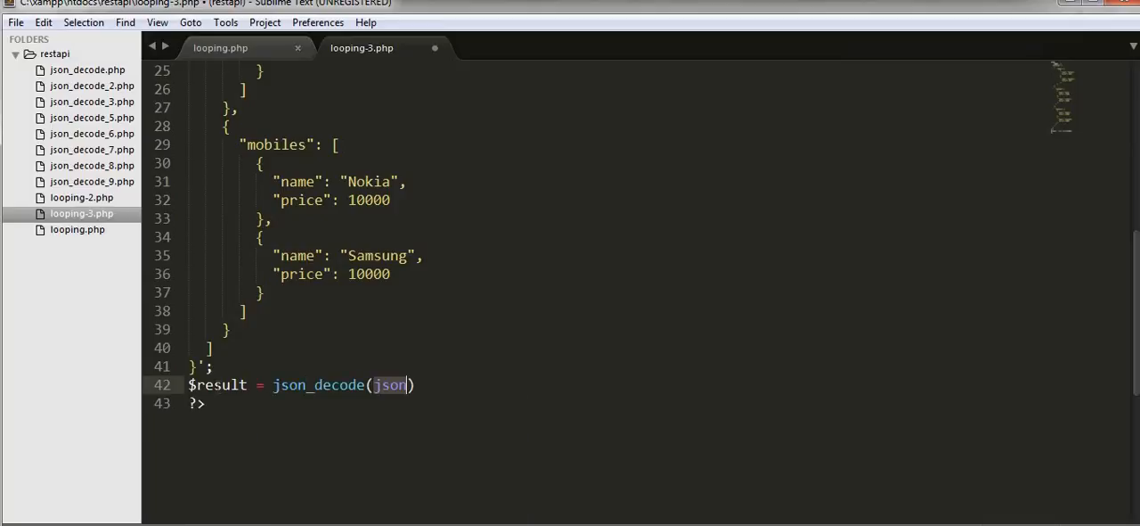
pyautogui.write('$')
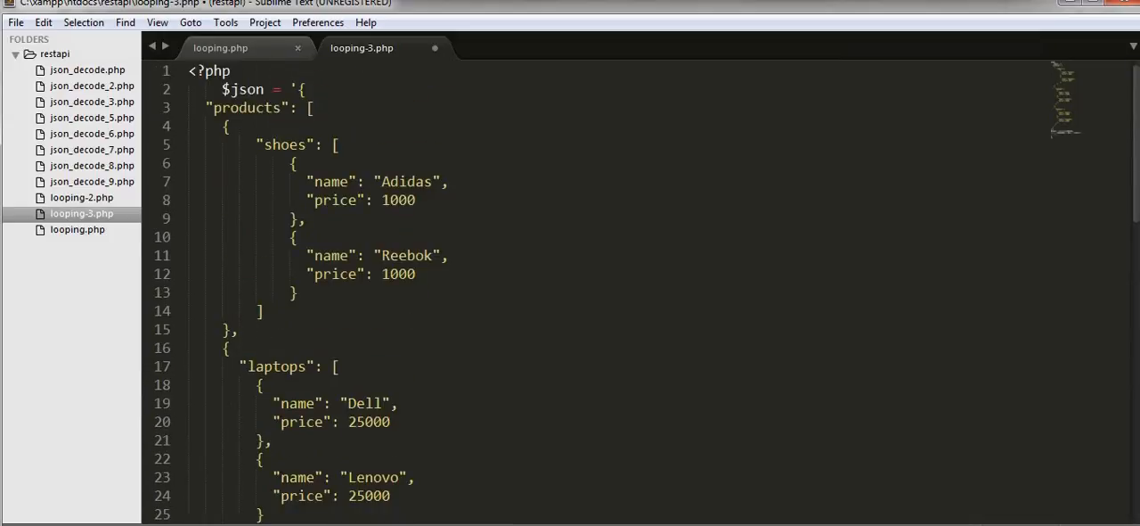
# Step: Write foreach ($result->products as $product) with a nested foreach snippet started inside
pyautogui.scroll(-3)
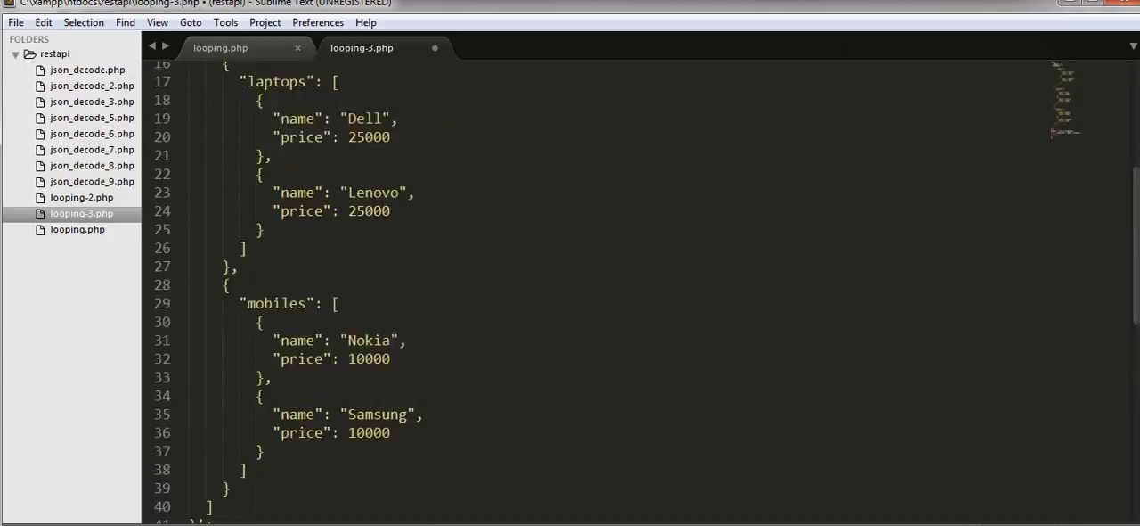
pyautogui.scroll(-3)
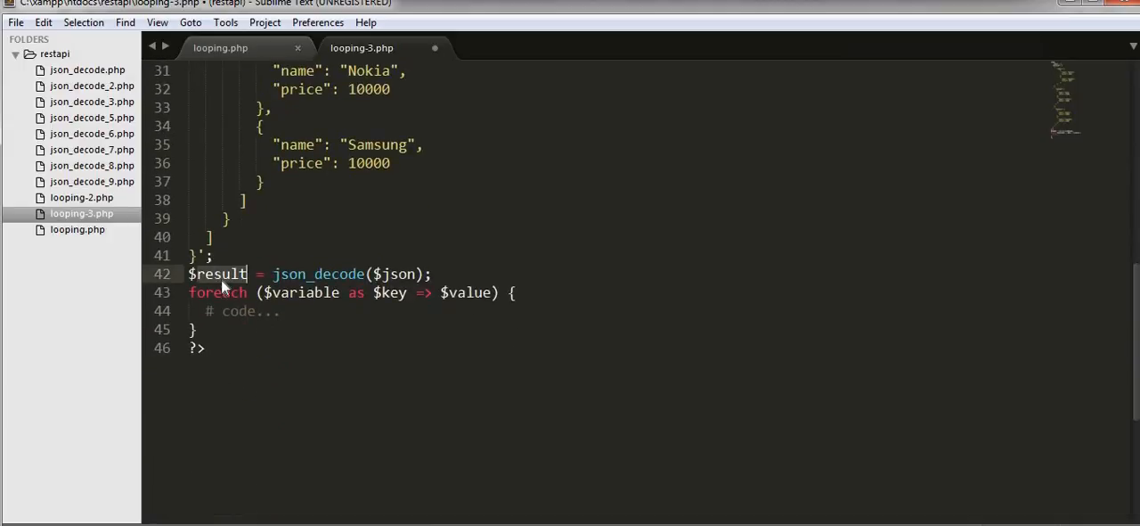
pyautogui.write('$result')
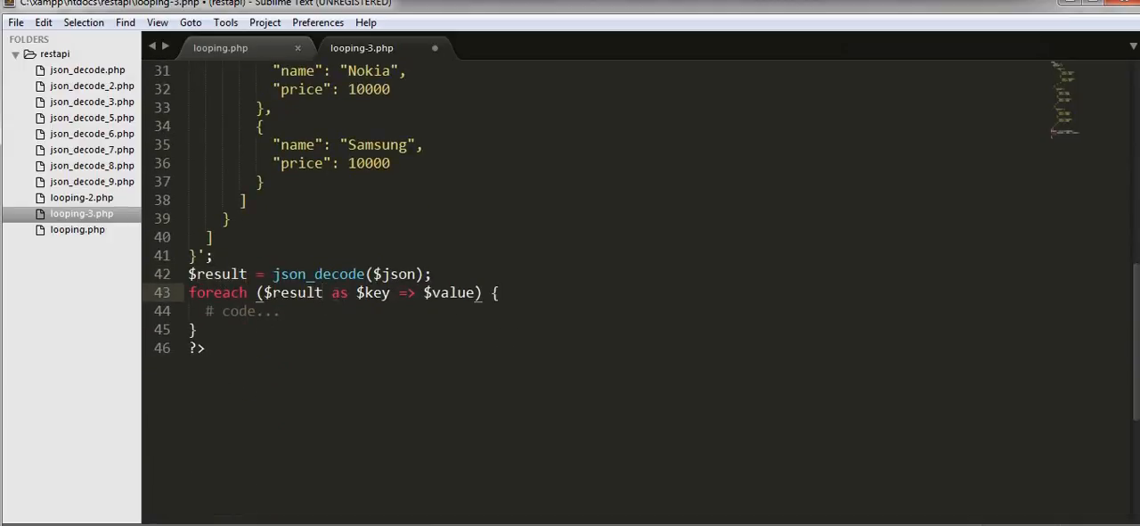
pyautogui.write('->pro')
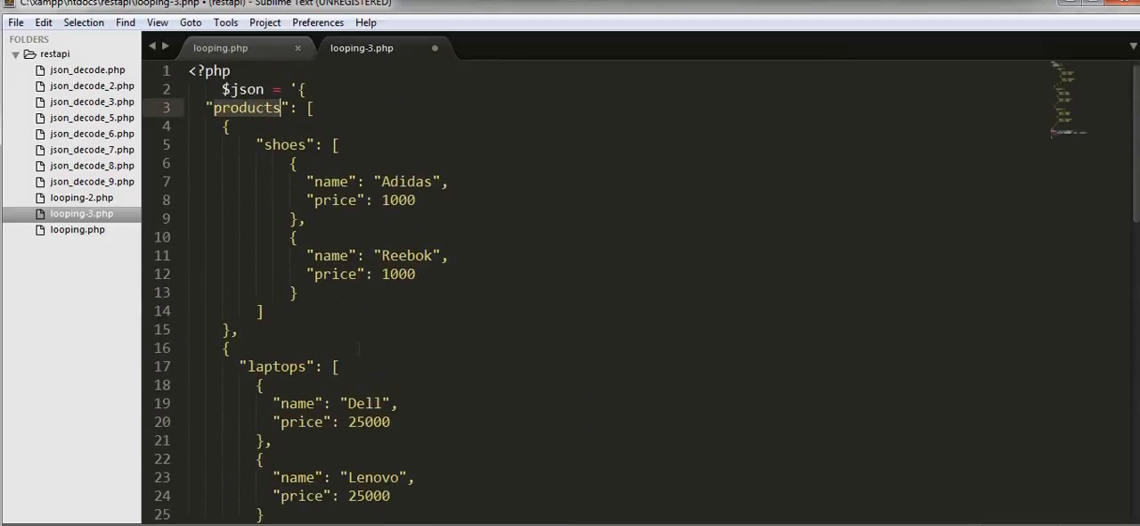
pyautogui.scroll(-3)
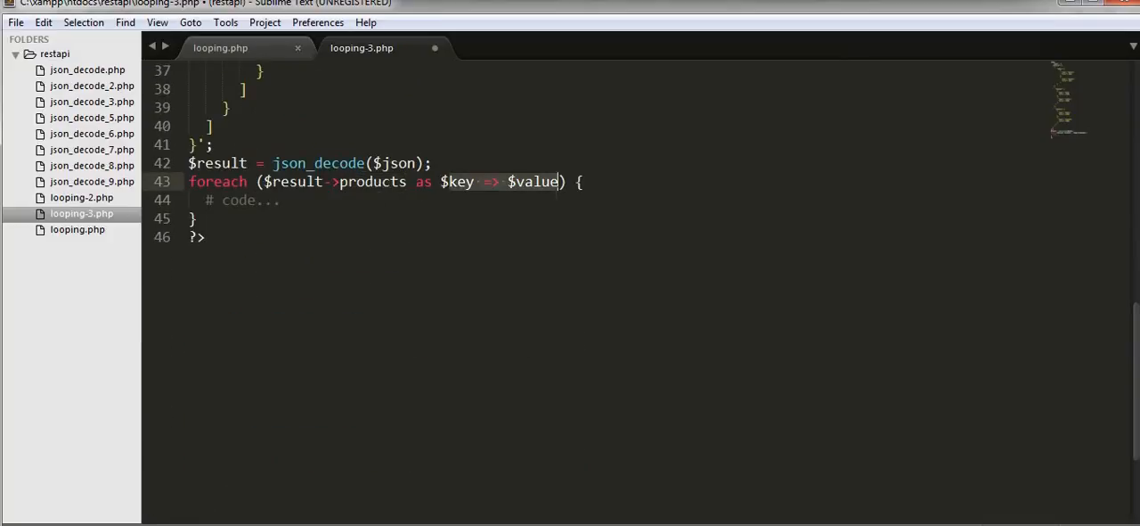
pyautogui.write('$products')
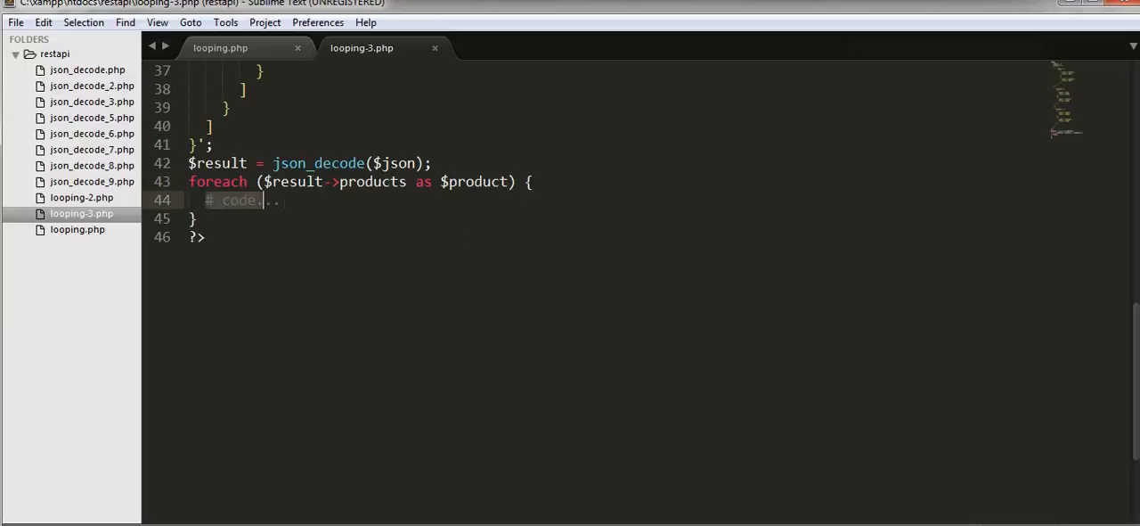
pyautogui.press('Delete')
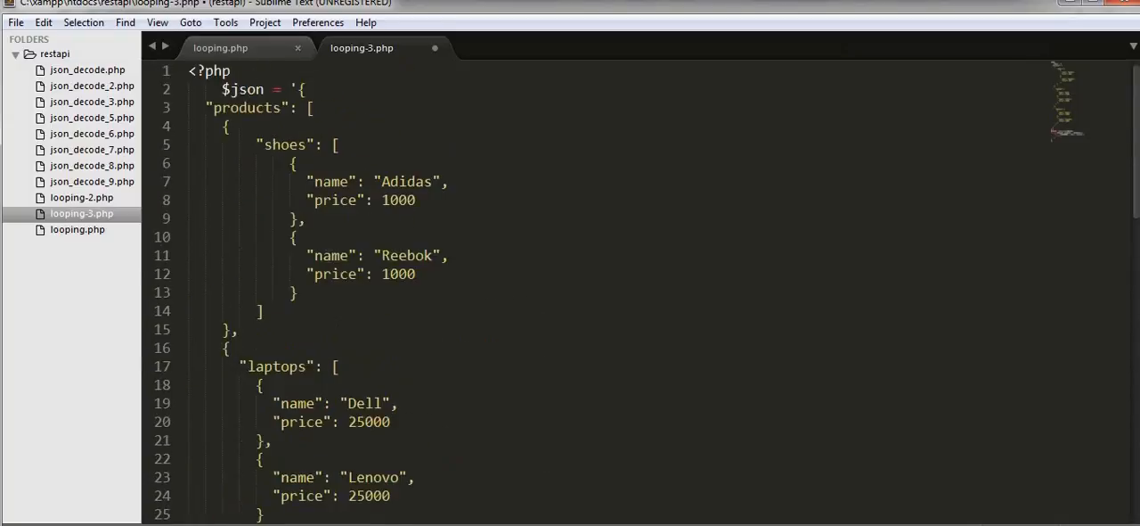
pyautogui.click(262, 145)
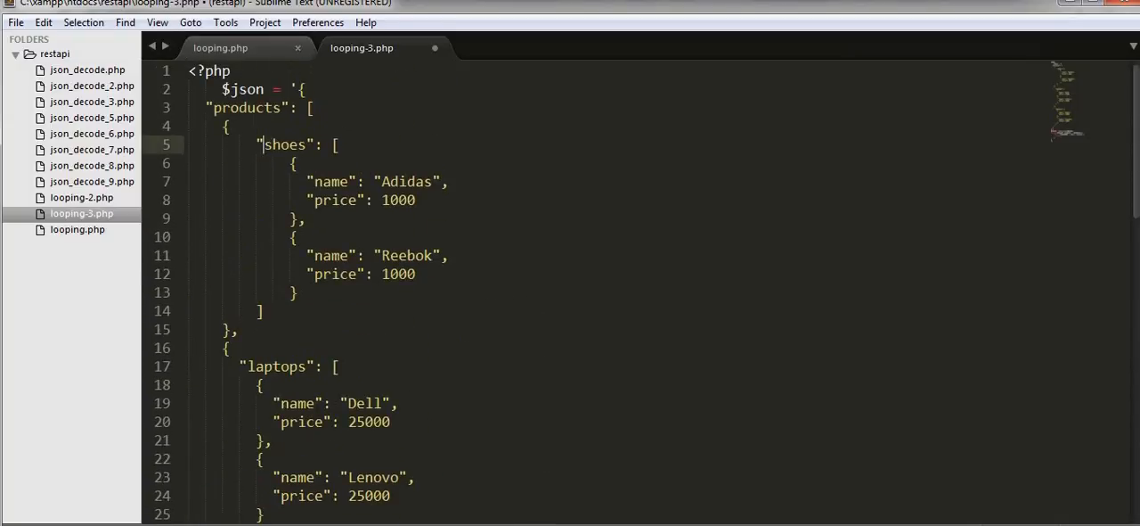
pyautogui.scroll(-3)
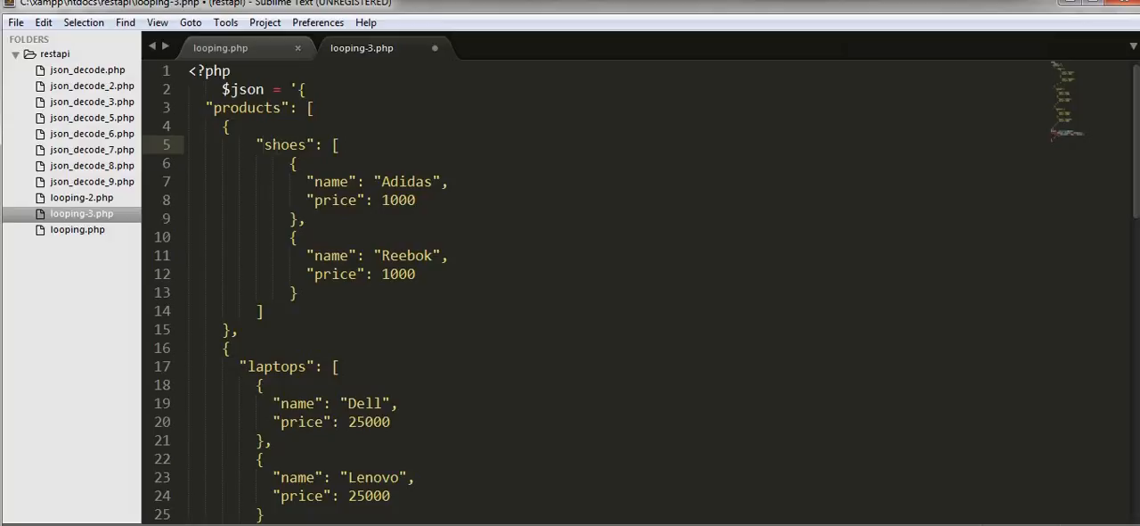
pyautogui.scroll(-3)
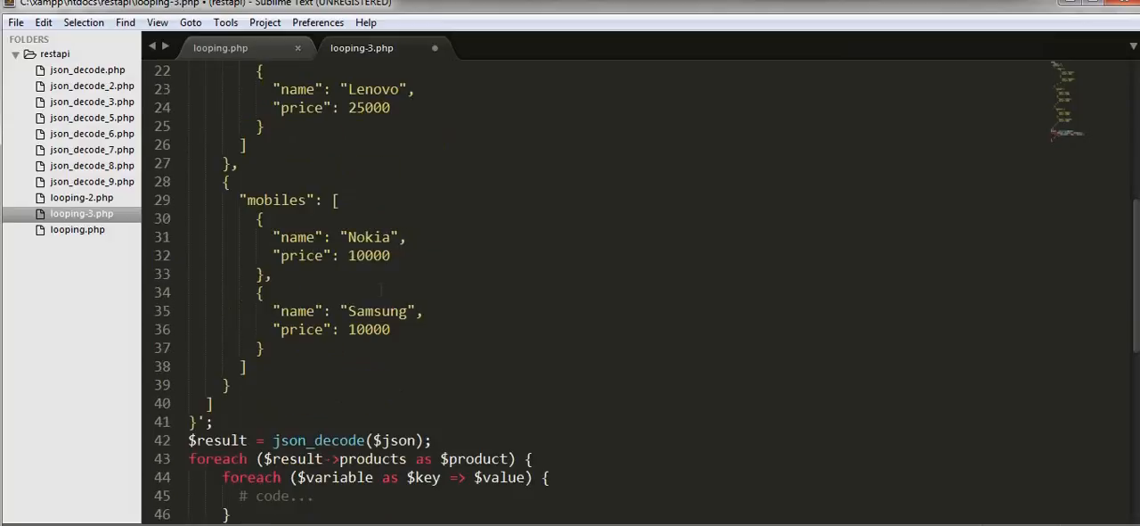
# Step: Set the nested loops to ($product as $shoes) and ($shoes as $shoe)
pyautogui.scroll(-3)
pyautogui.write('product')
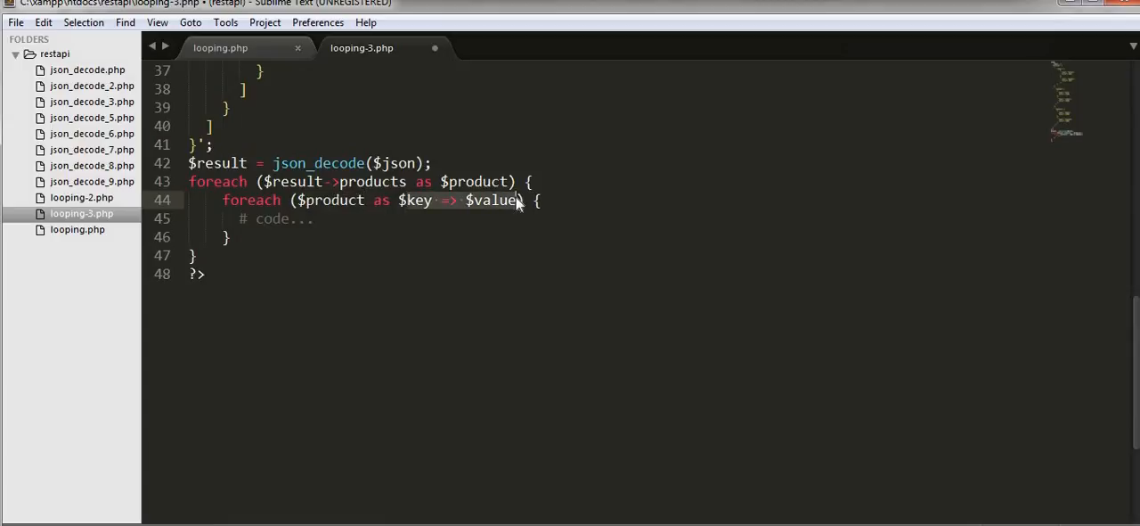
pyautogui.write('$shoes')
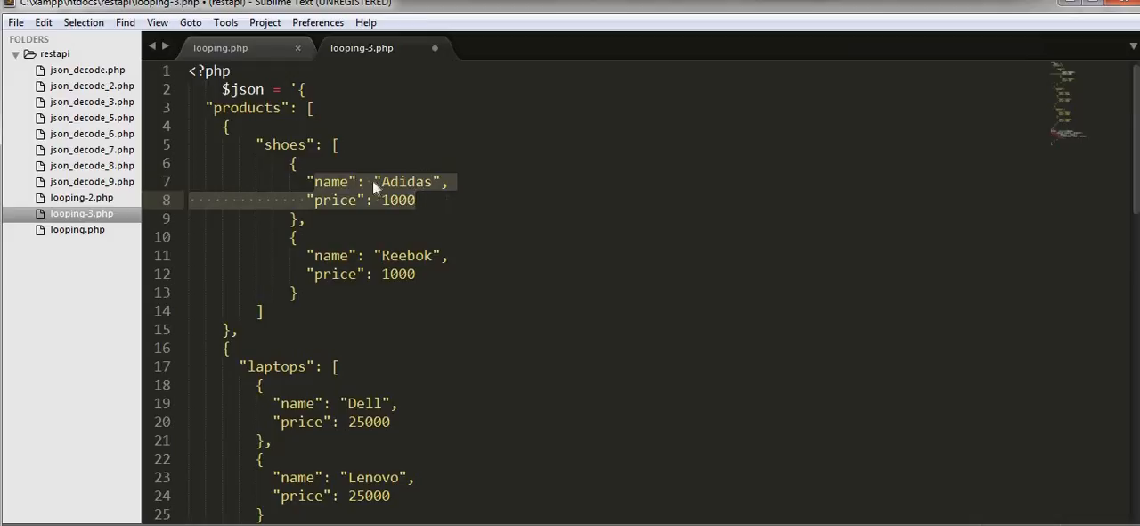
pyautogui.scroll(-3)
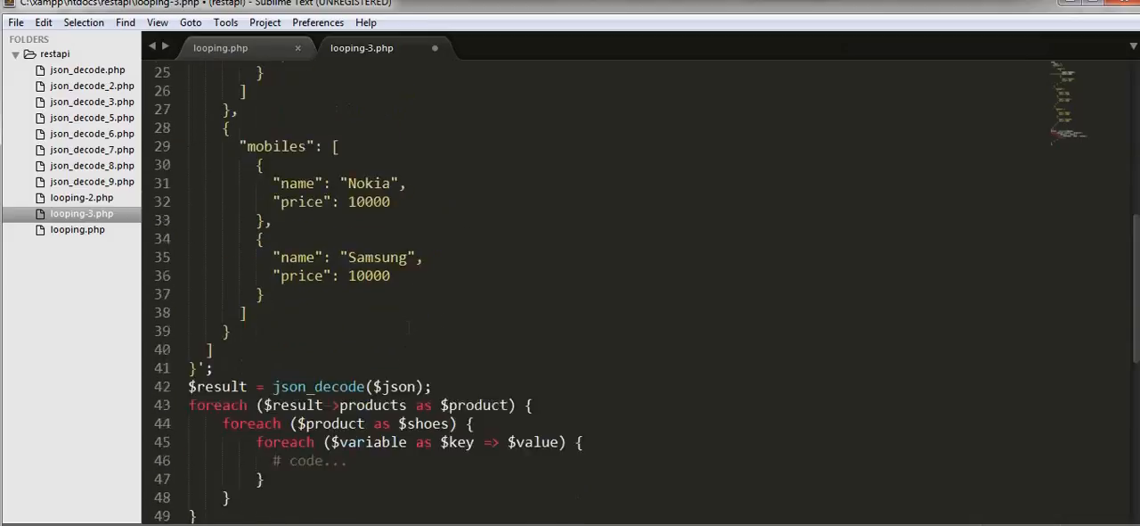
pyautogui.scroll(-3)
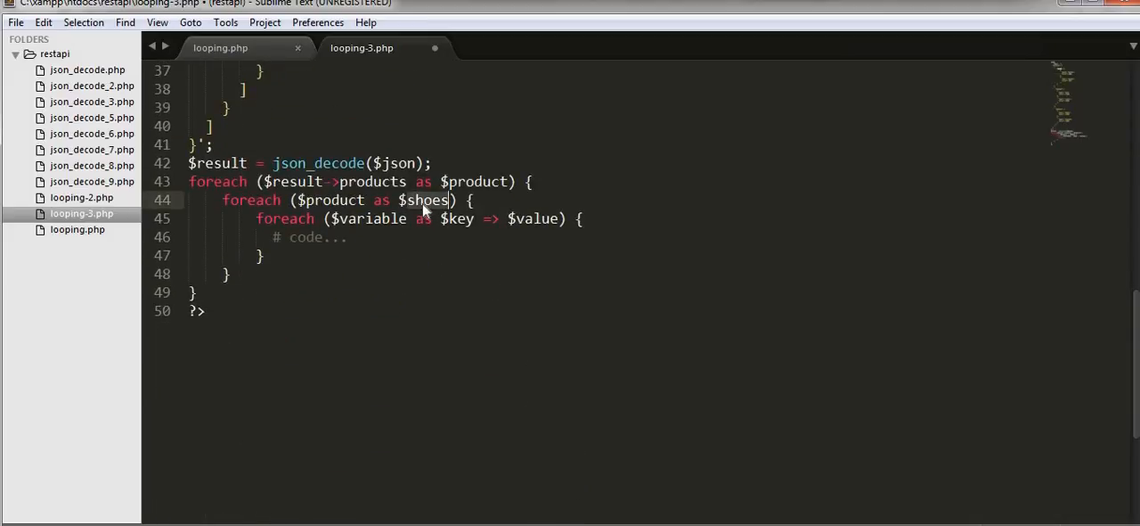
pyautogui.write('shoes')
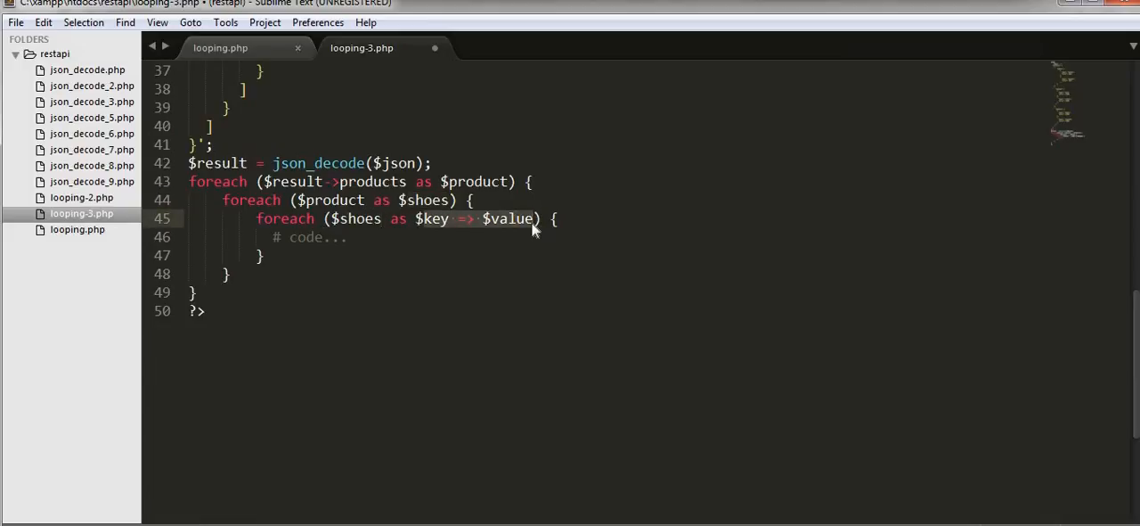
pyautogui.write('$shoes')
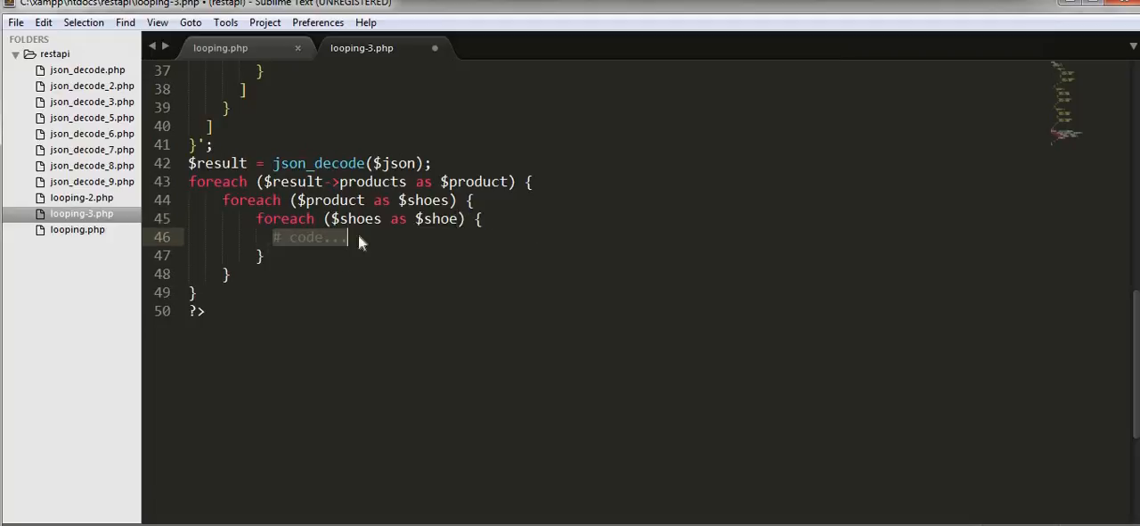
# Step: Inside the innermost loop echo $shoe->name; followed by echo '<br/>';
pyautogui.write('echo')
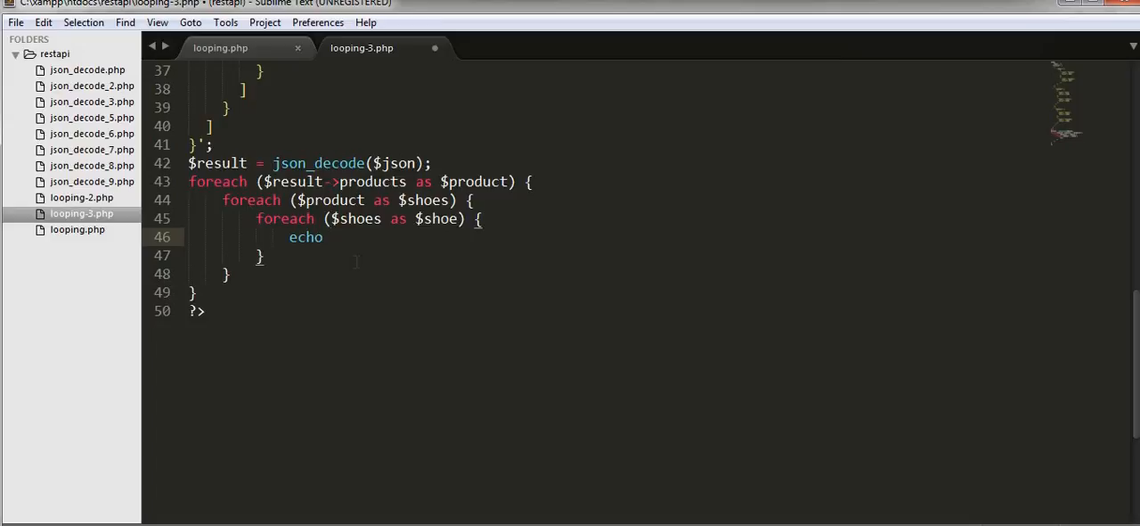
pyautogui.write('$')
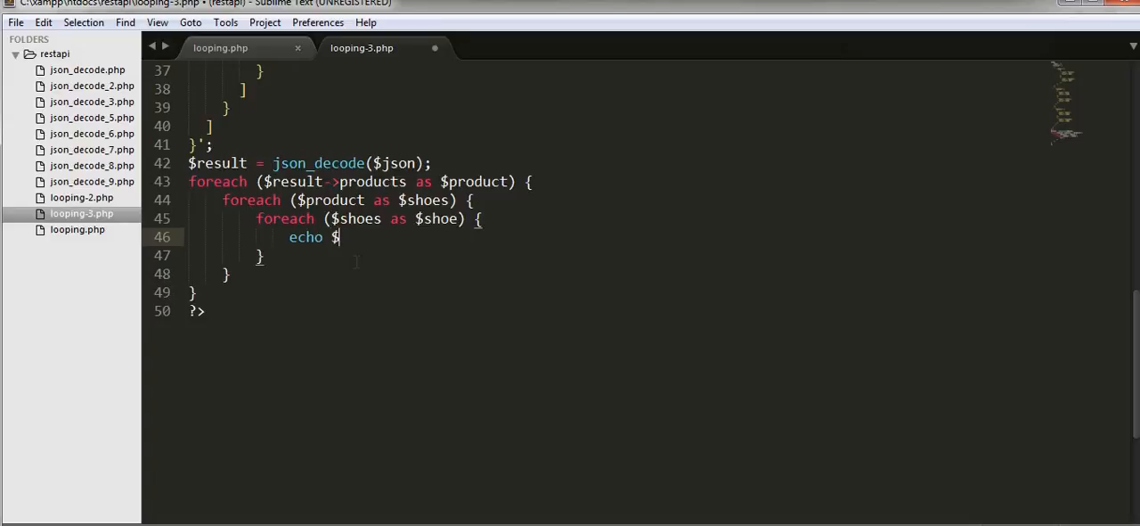
pyautogui.write('shoe->')
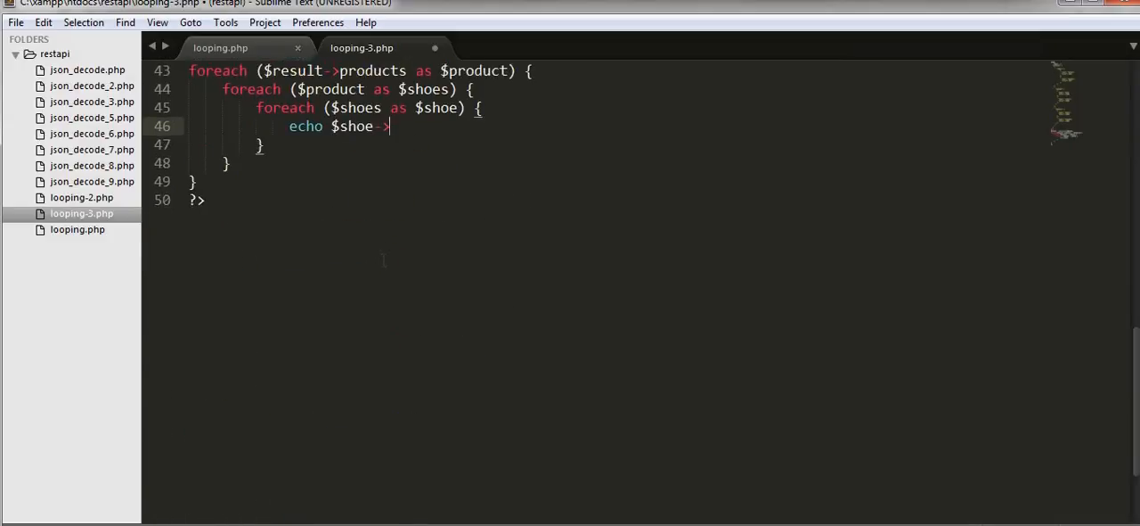
pyautogui.write('name;')
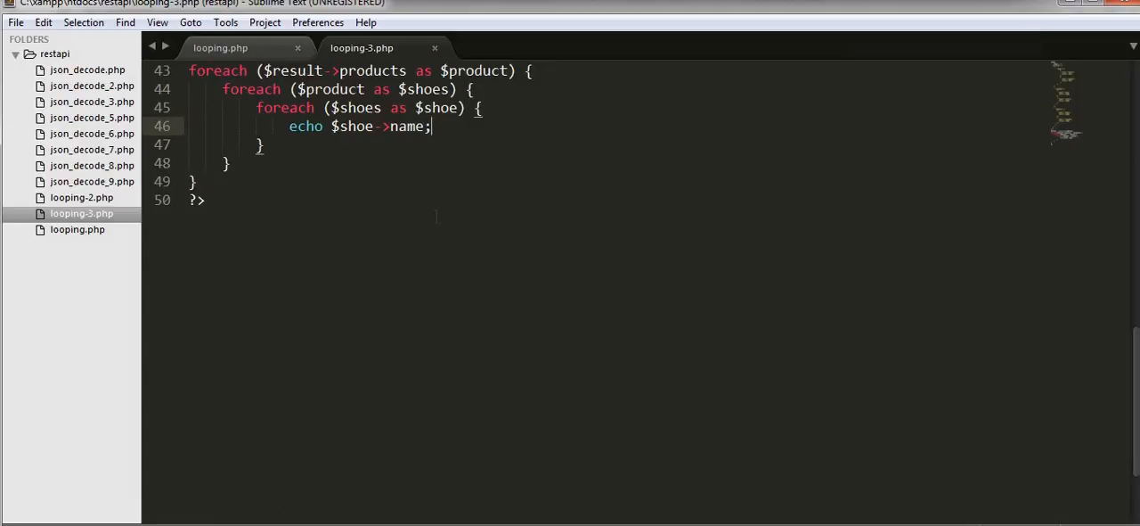
pyautogui.write("echo '';")
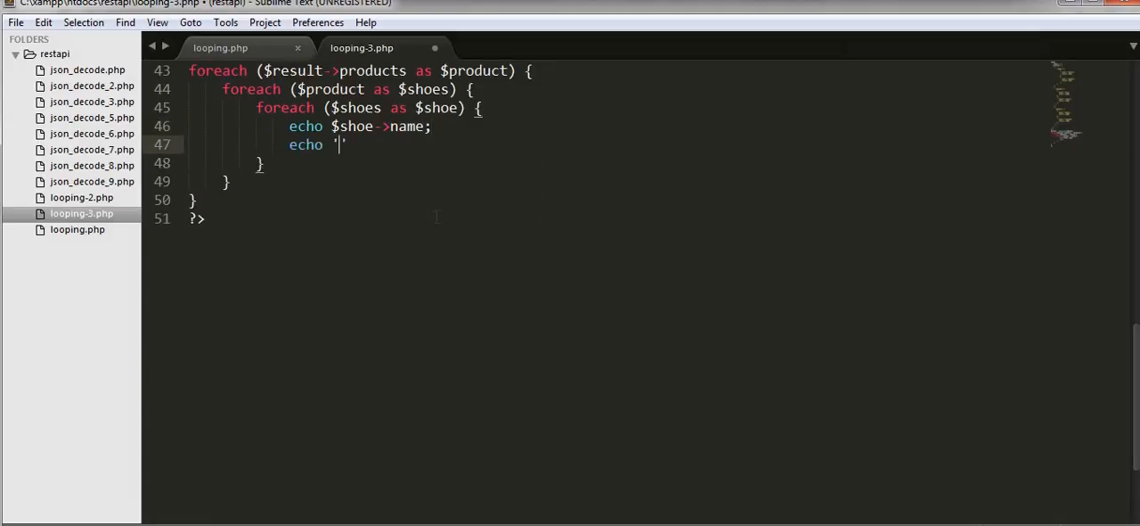
pyautogui.write('<br/>')
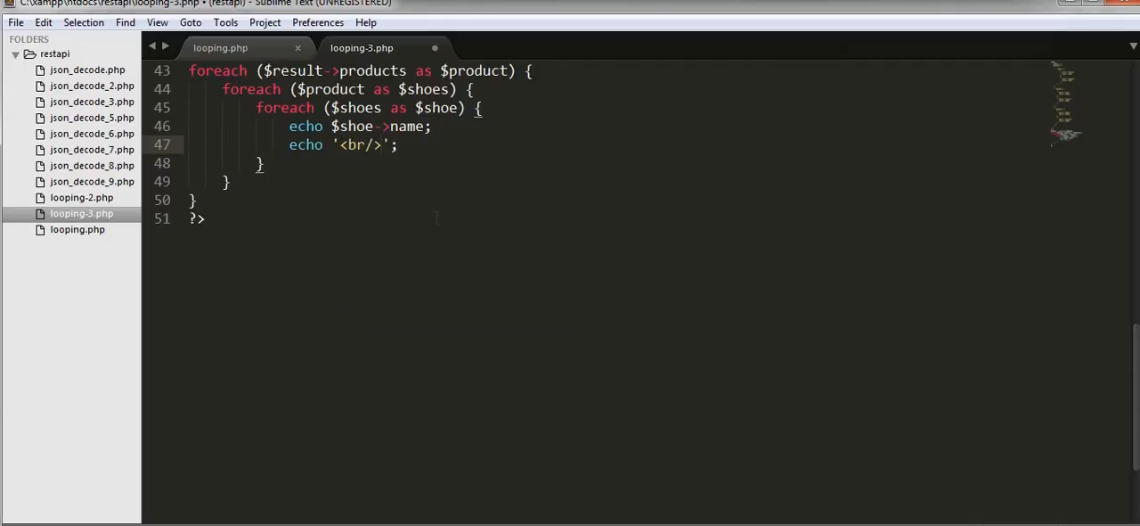
pyautogui.click(221, 46)
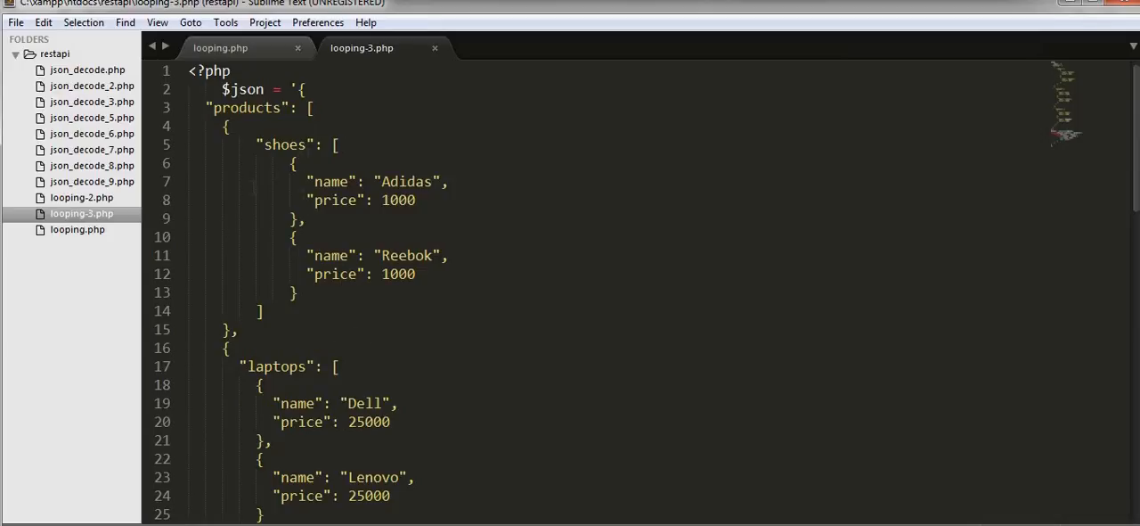
# Step: Change the echo to "Brand Name" . $shoe->name . "and Price" . $shoe->price
pyautogui.scroll(-3)
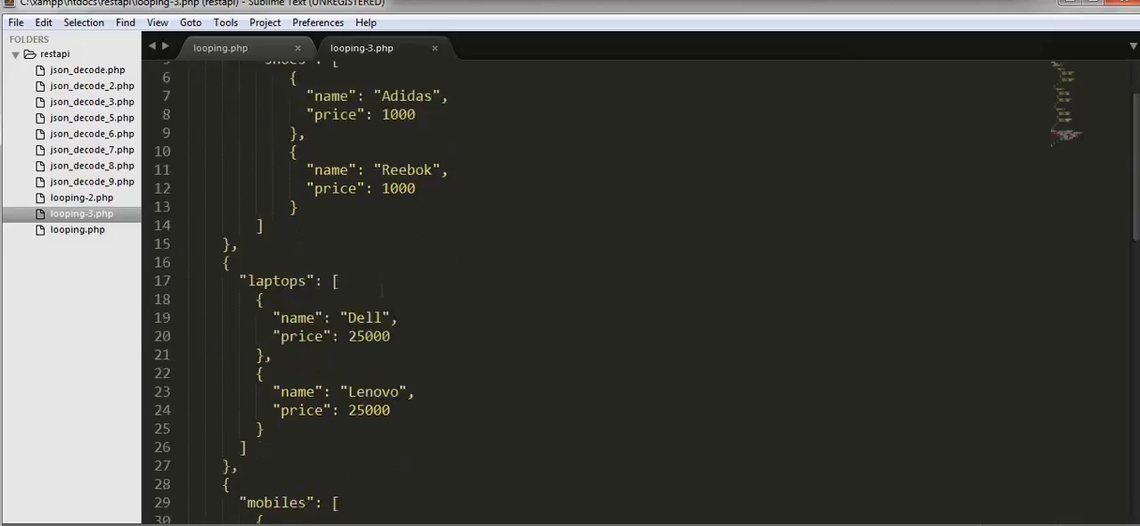
pyautogui.scroll(-3)
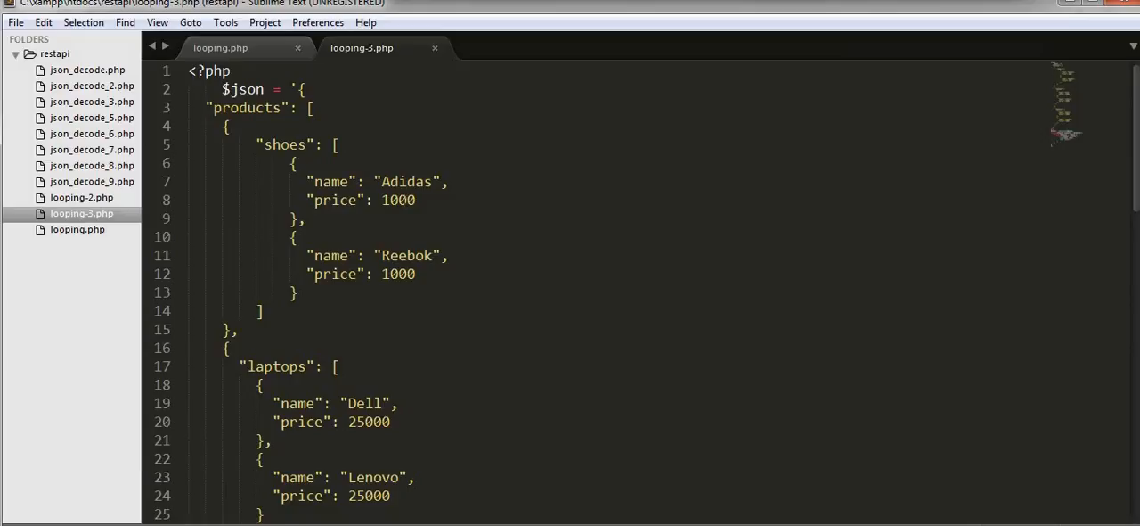
pyautogui.scroll(-3)
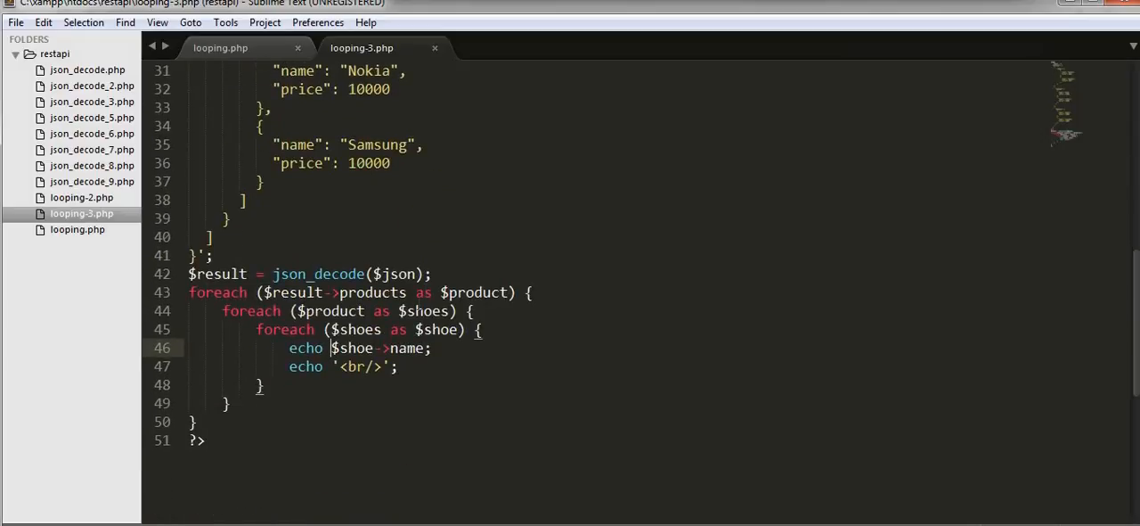
pyautogui.write("'")
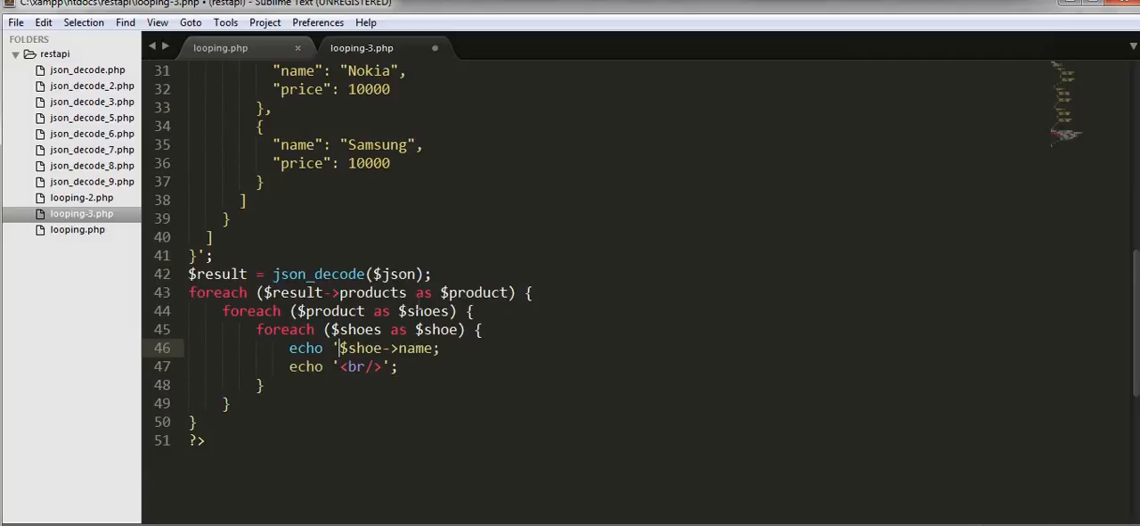
pyautogui.write('"')
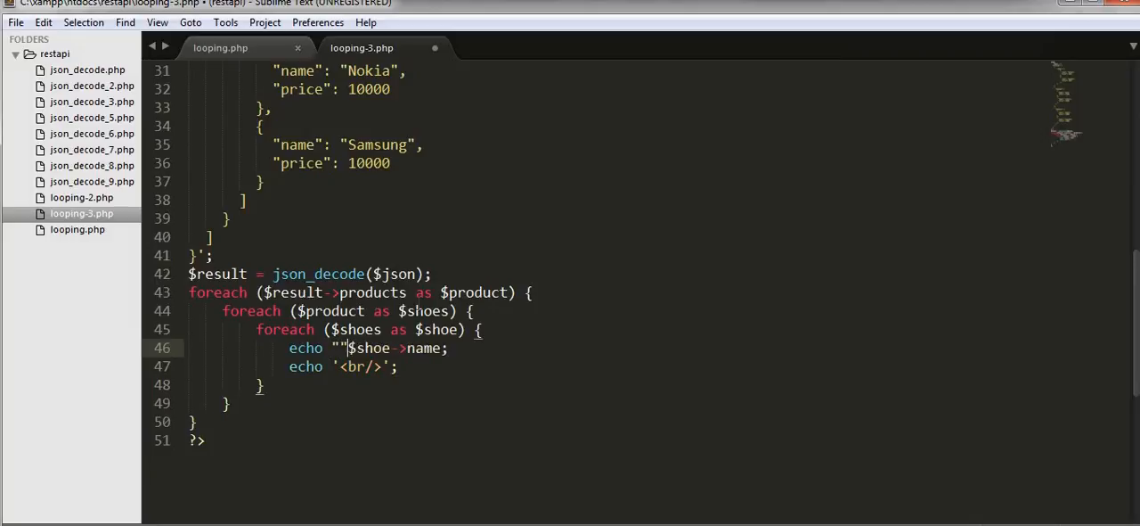
pyautogui.write('B')
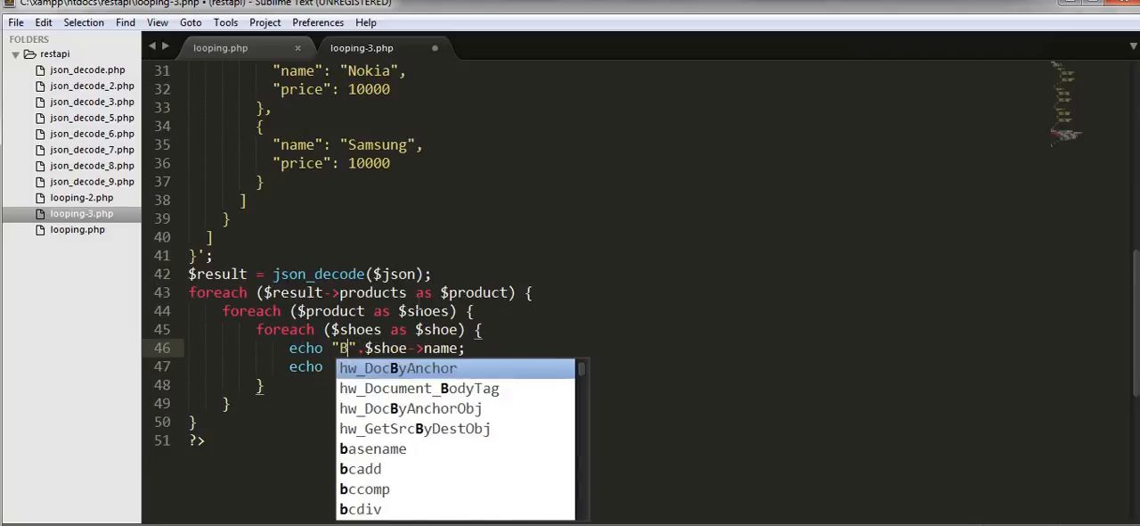
pyautogui.write('rand Name')
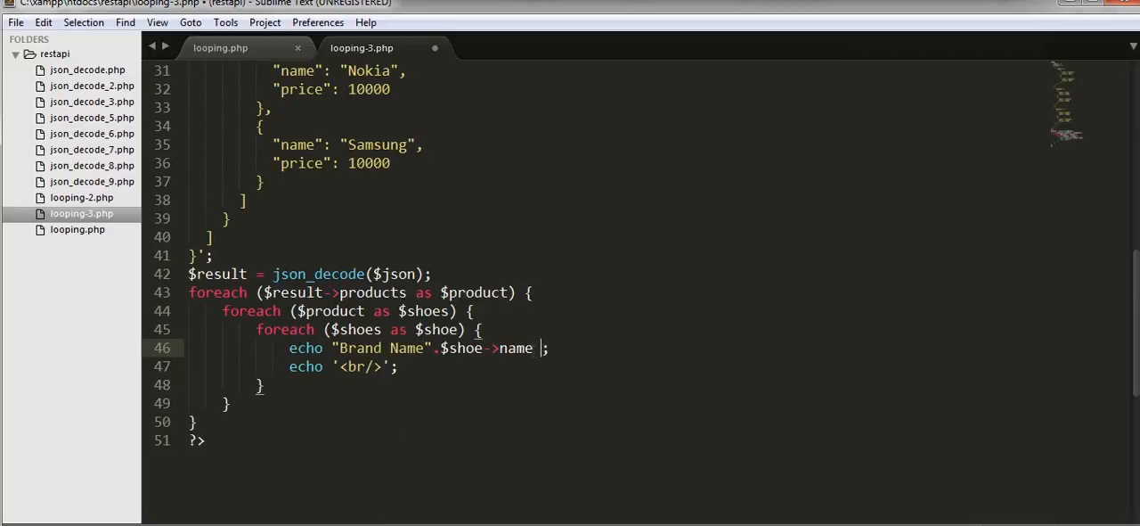
pyautogui.write('.. ""')
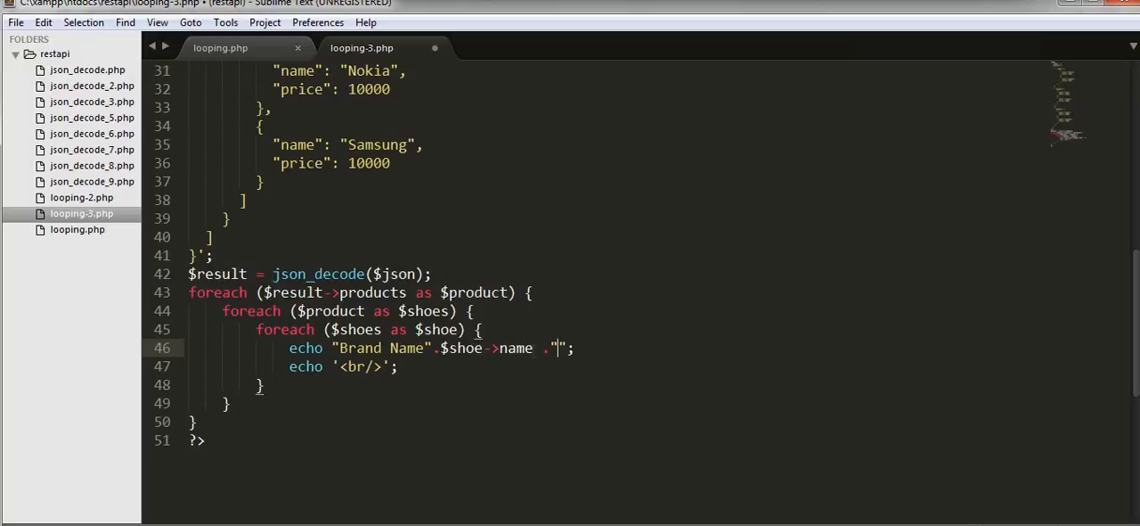
pyautogui.write('and')
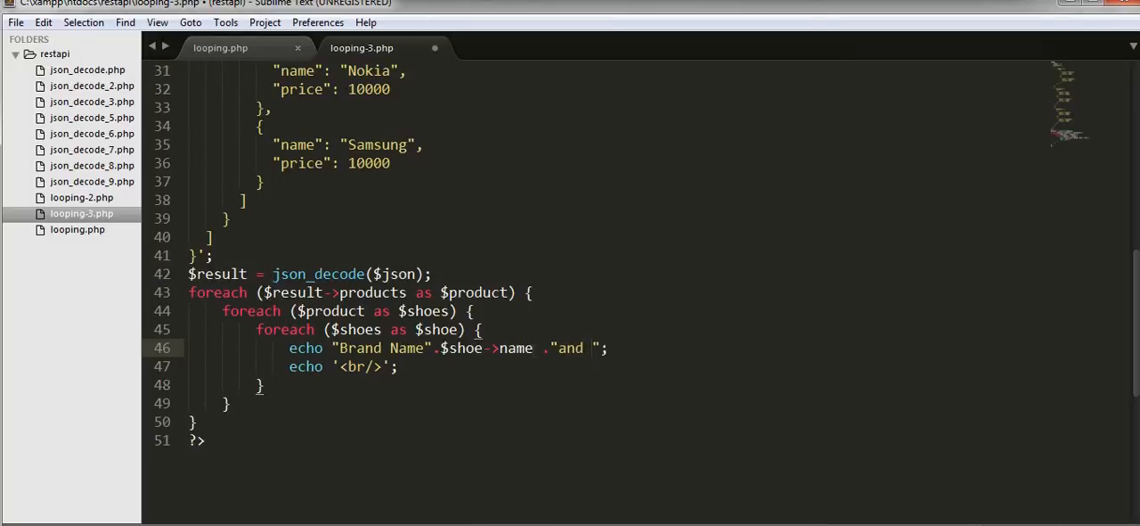
pyautogui.write('Price')
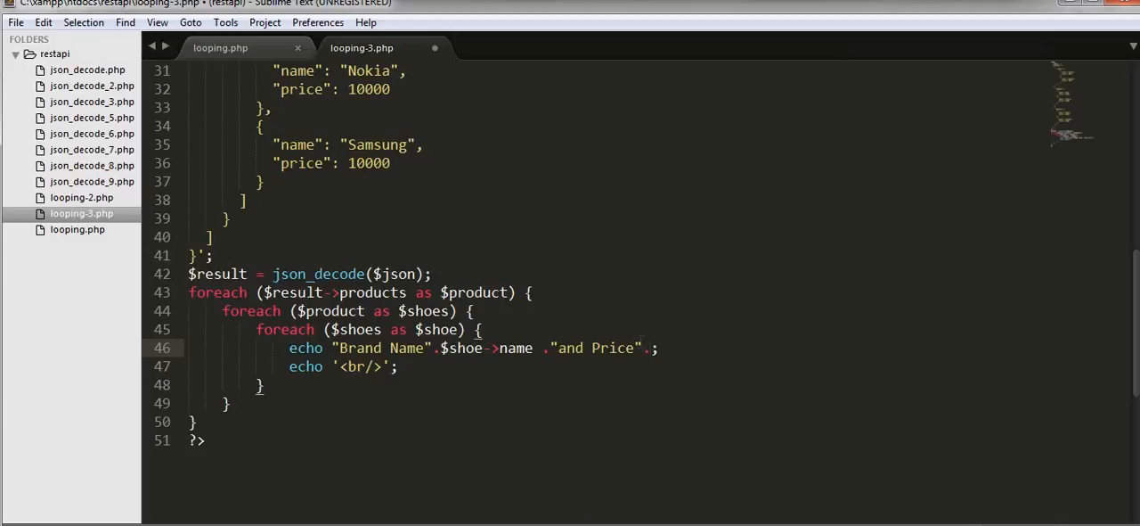
pyautogui.write('shoe->')
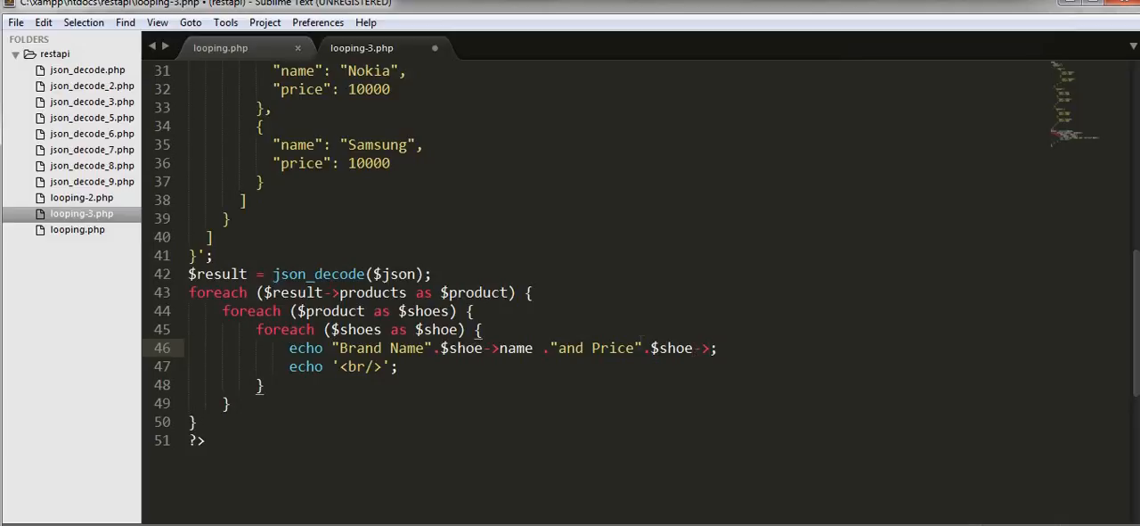
pyautogui.write('price')
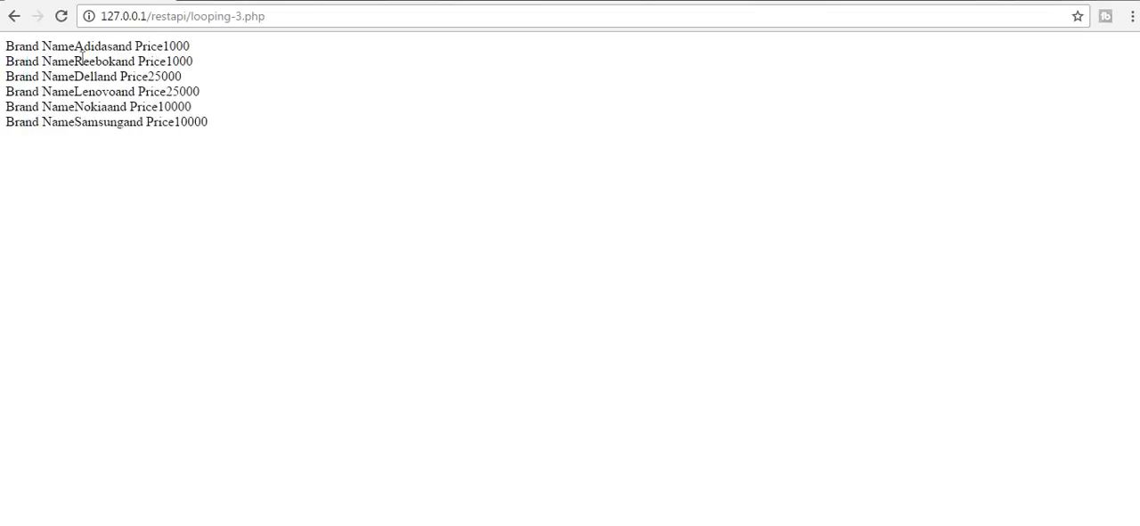
pyautogui.moveTo(198, 93)
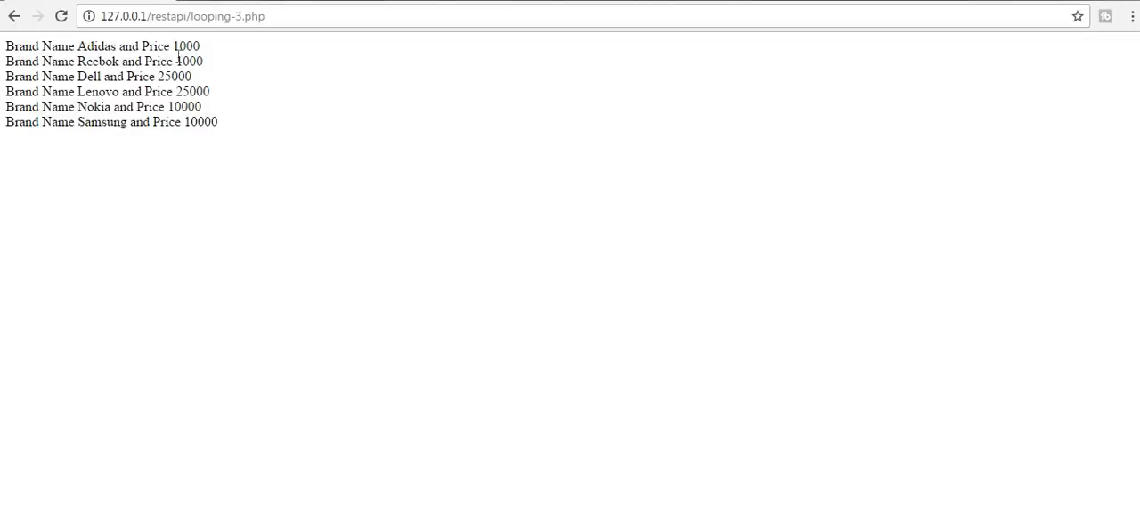
pyautogui.moveTo(58, 82)
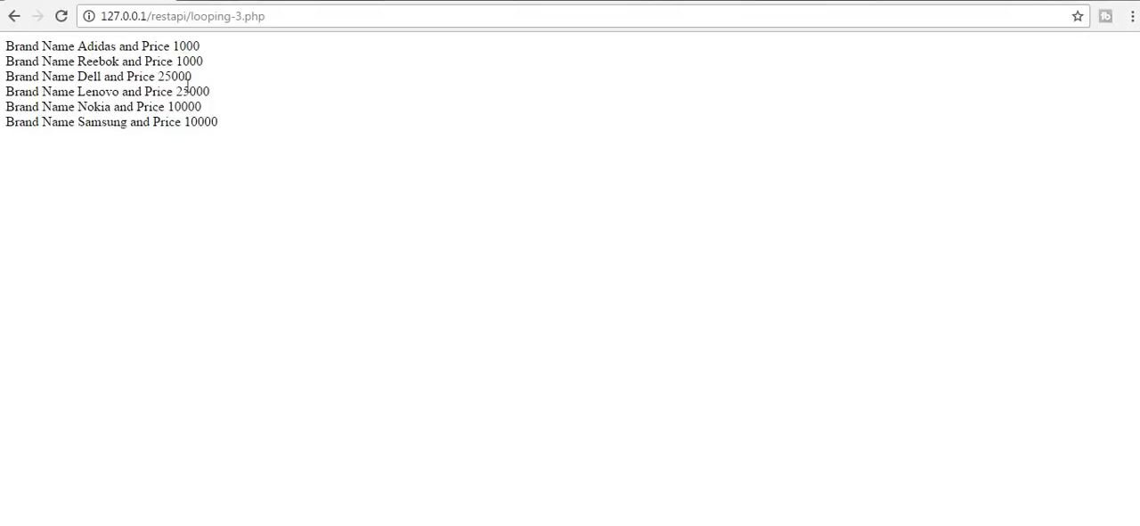
pyautogui.moveTo(212, 201)
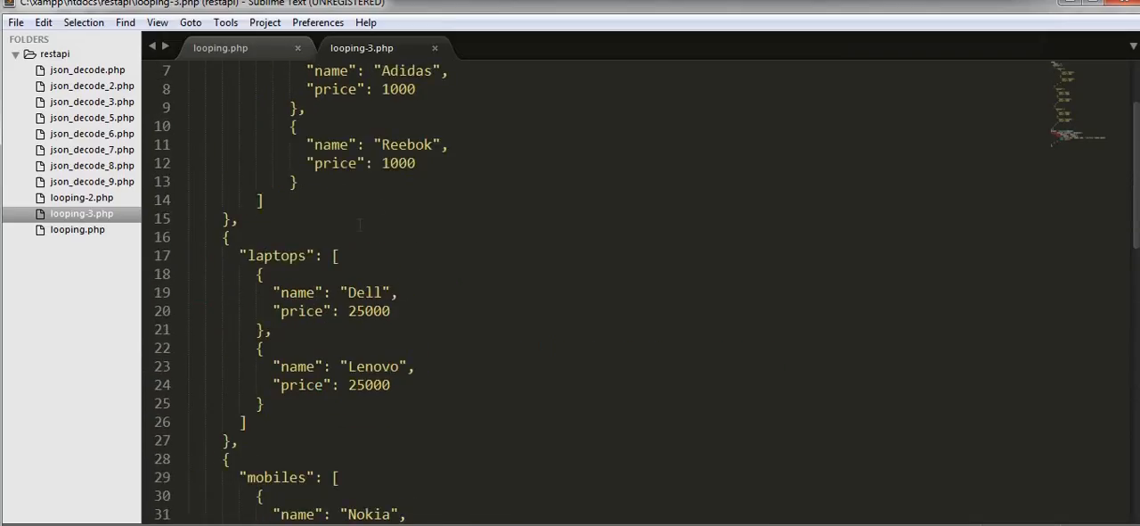
pyautogui.scroll(-3)
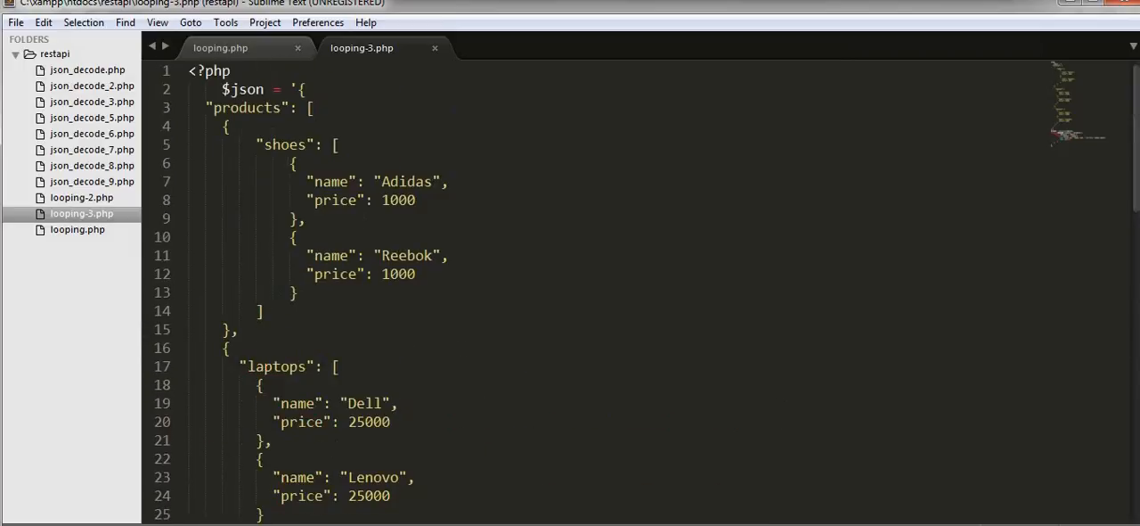
pyautogui.doubleClick(245, 107)
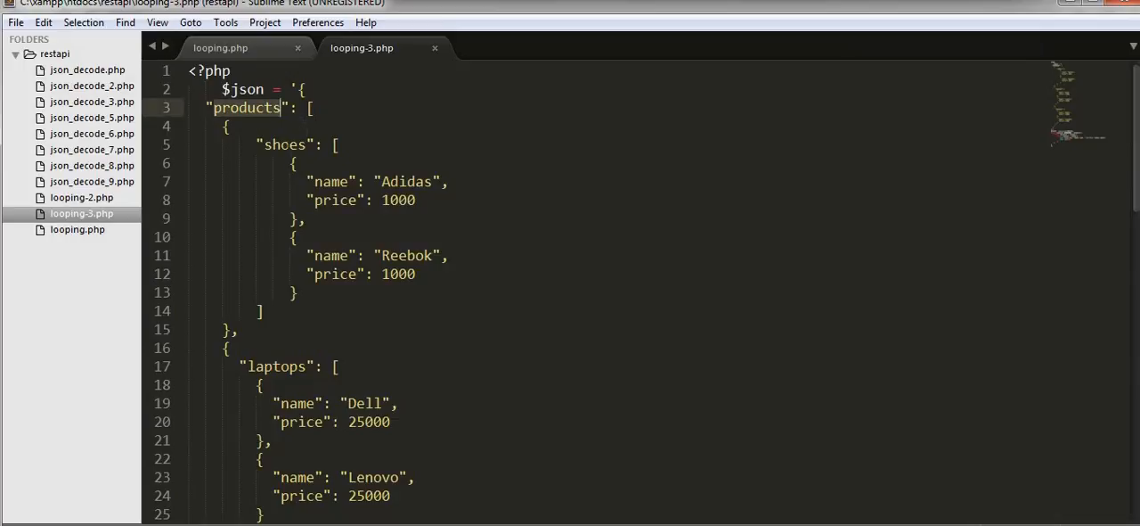
pyautogui.scroll(-3)
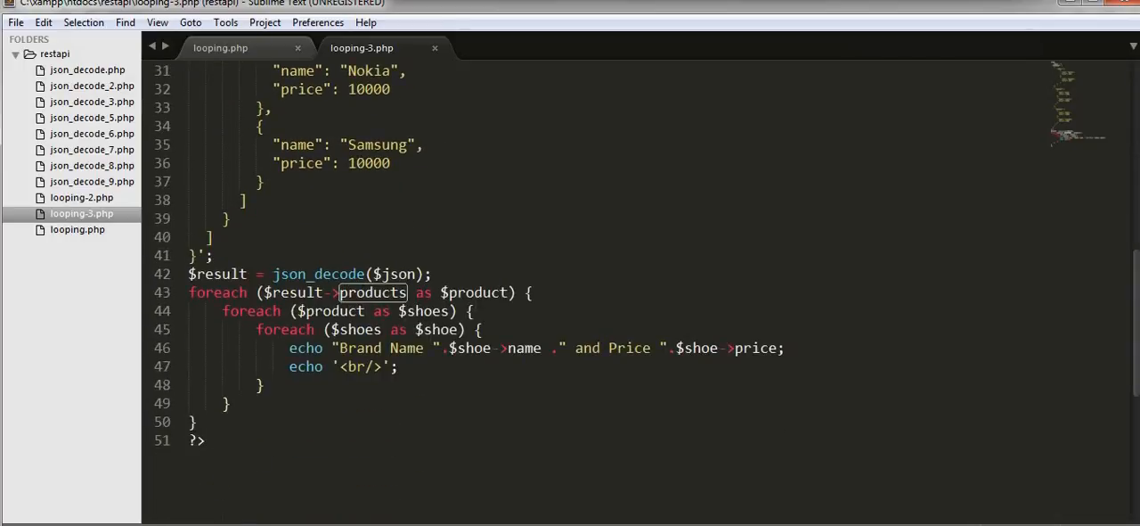
pyautogui.click(288, 310)
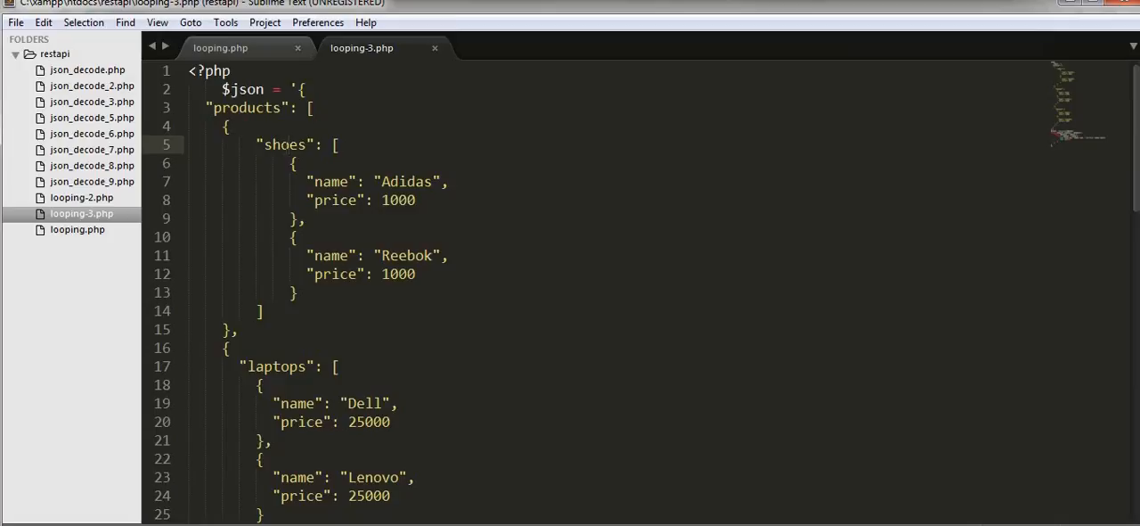
pyautogui.scroll(-3)
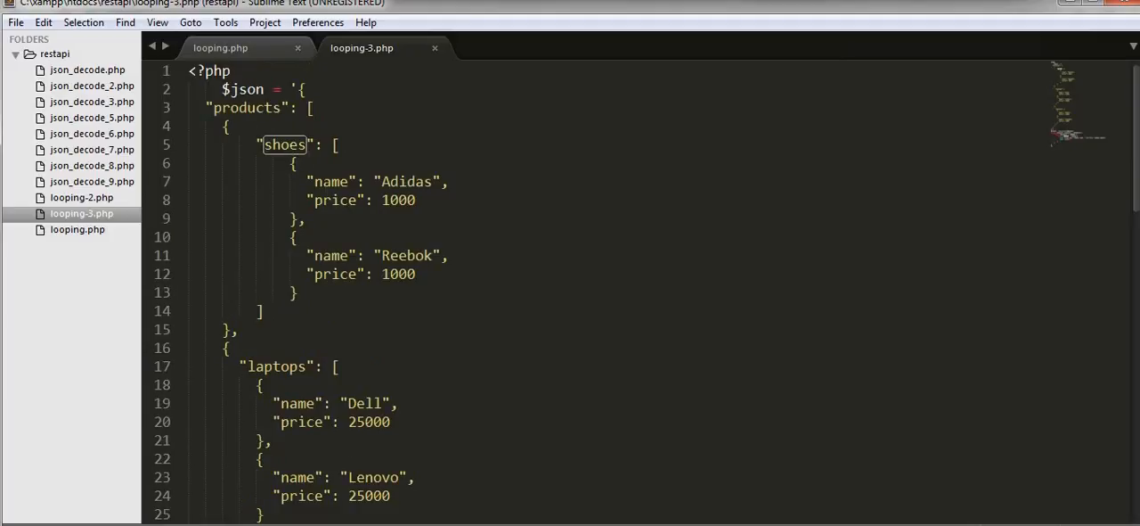
pyautogui.scroll(-3)
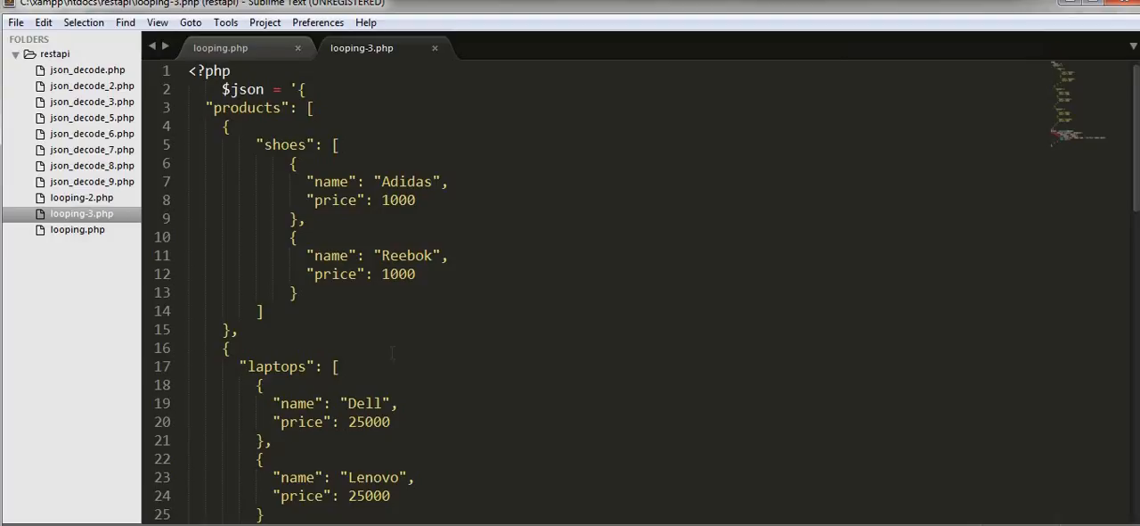
pyautogui.scroll(-3)
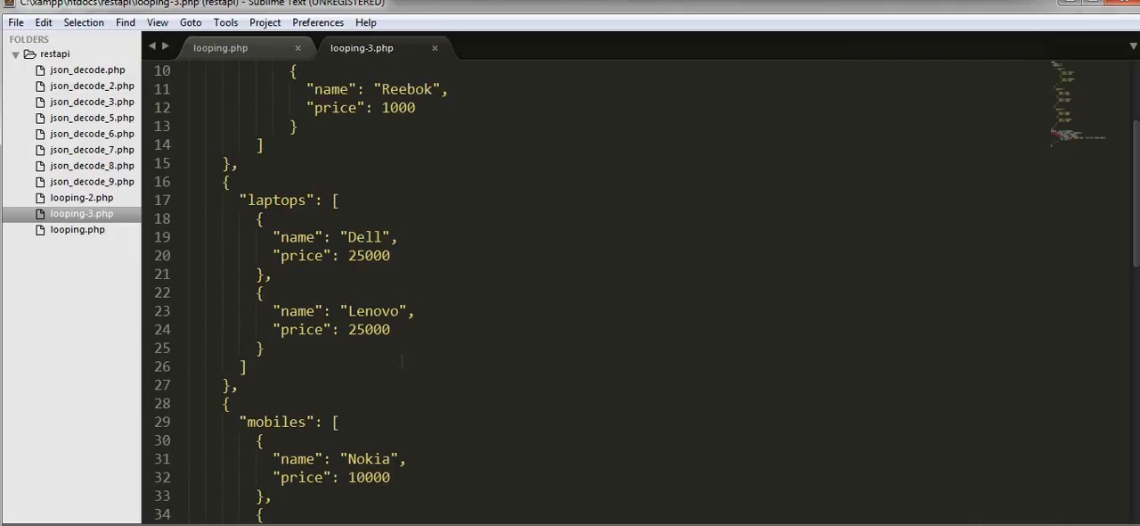
pyautogui.scroll(-3)
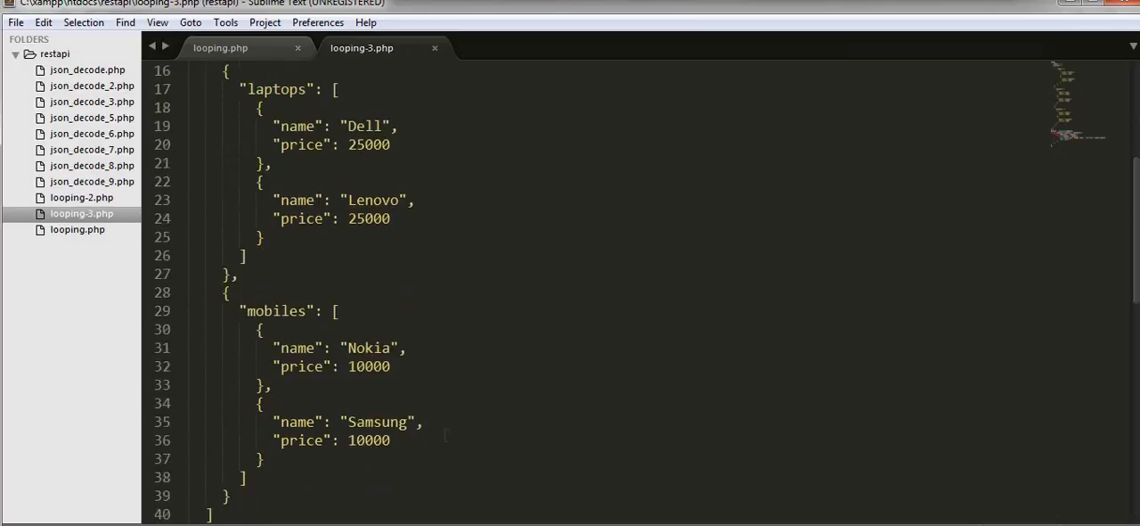
pyautogui.scroll(-3)
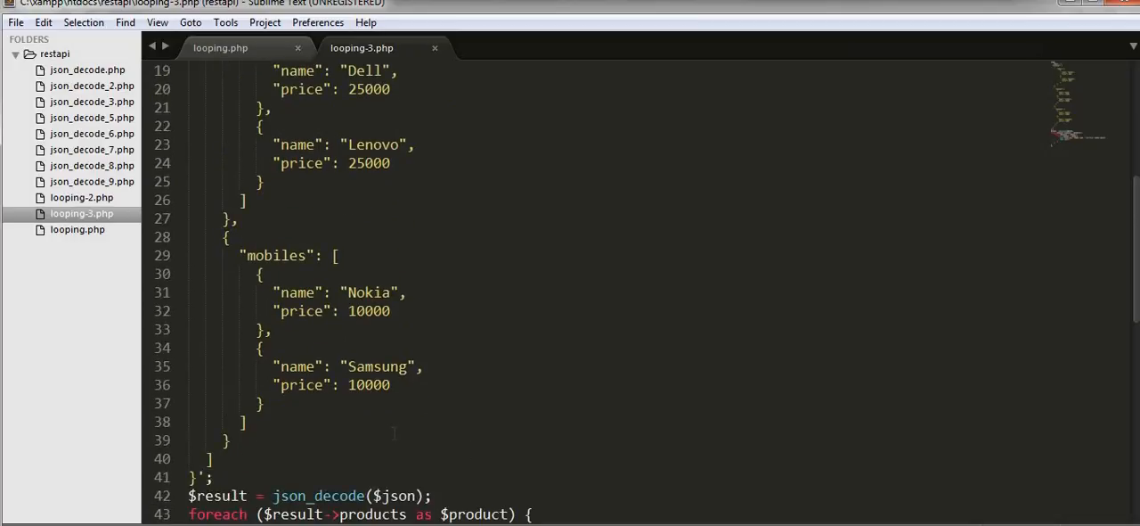
pyautogui.moveTo(447, 424)
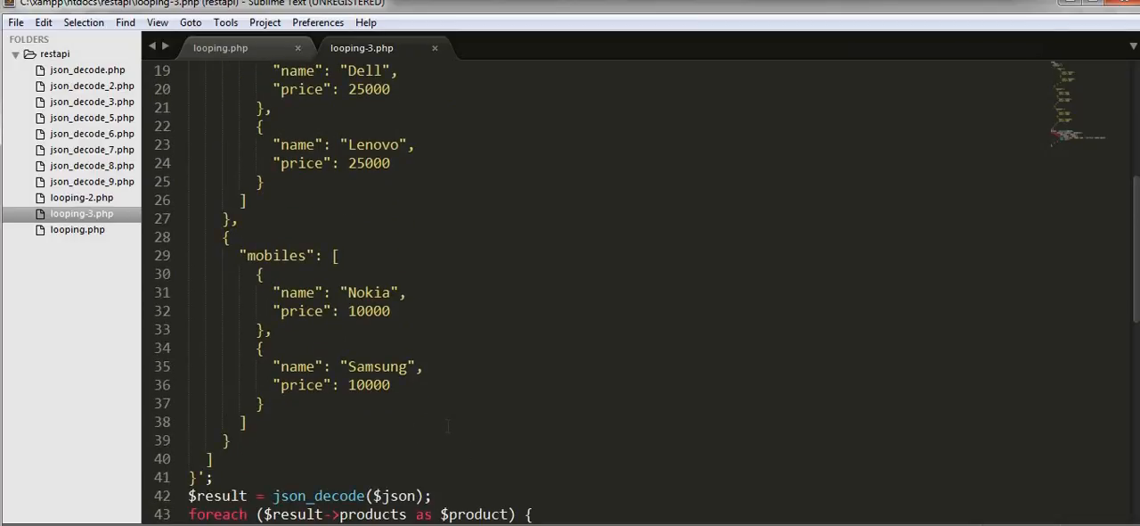